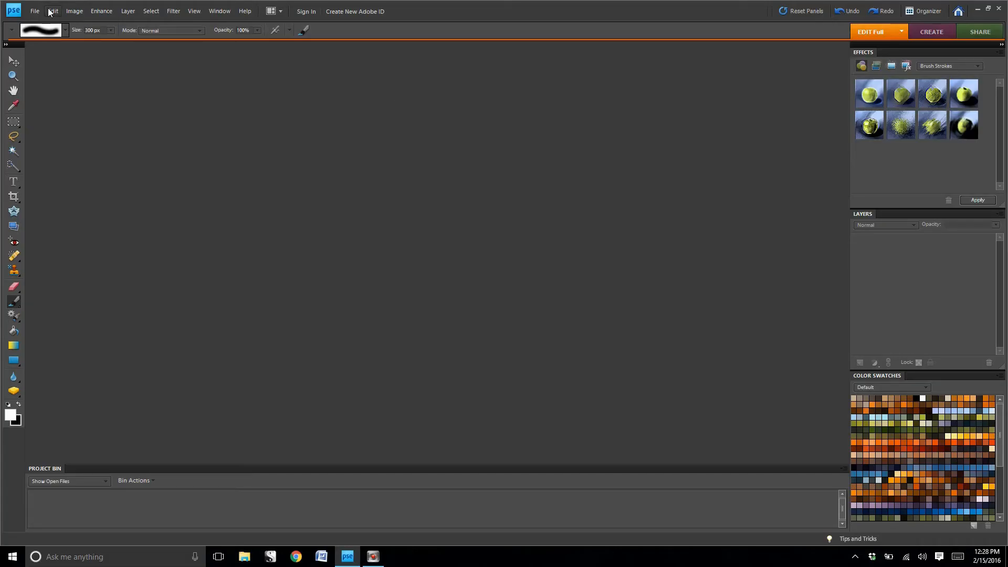
Step: Create a new transparent blank document 32 × 18 inches at 300 ppi
{"action": "left_click", "coordinate": [34, 11]}
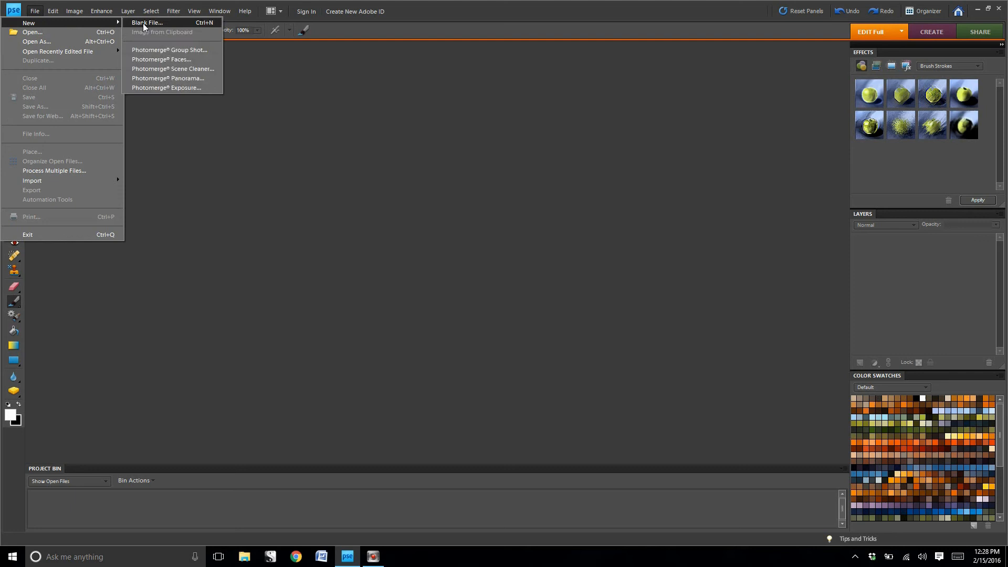
{"action": "left_click", "coordinate": [146, 23]}
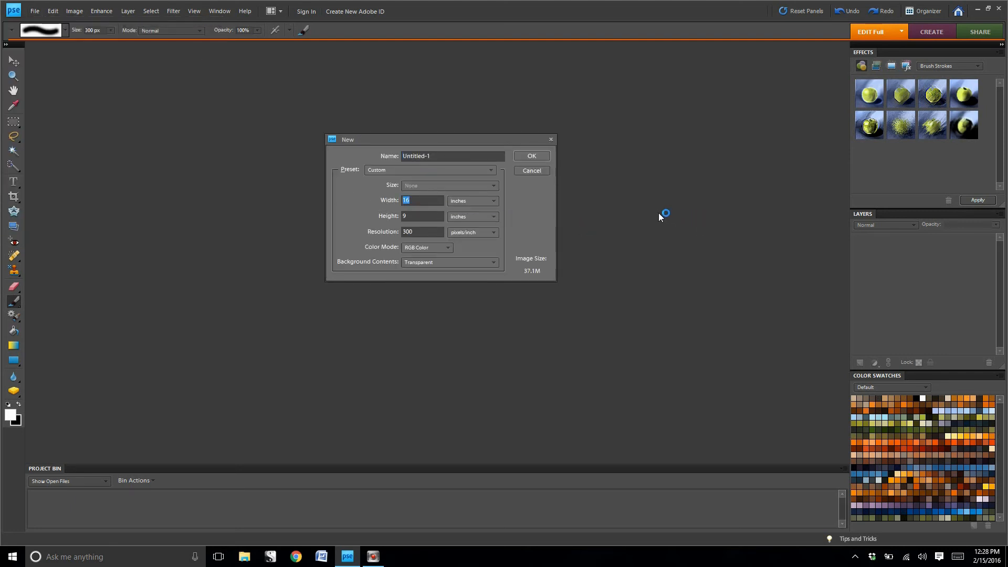
{"action": "type", "text": "32"}
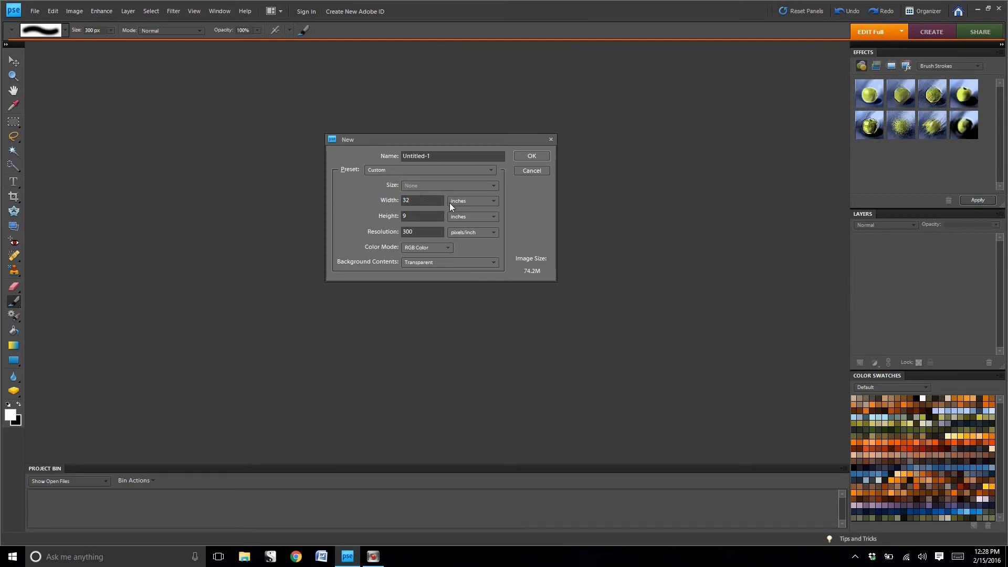
{"action": "type", "text": "18"}
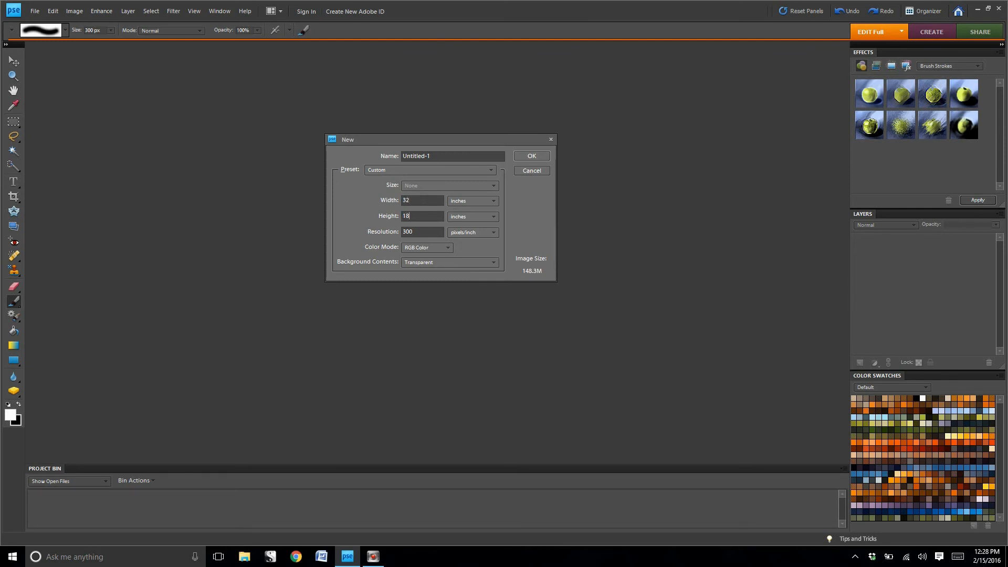
{"action": "left_click", "coordinate": [530, 156]}
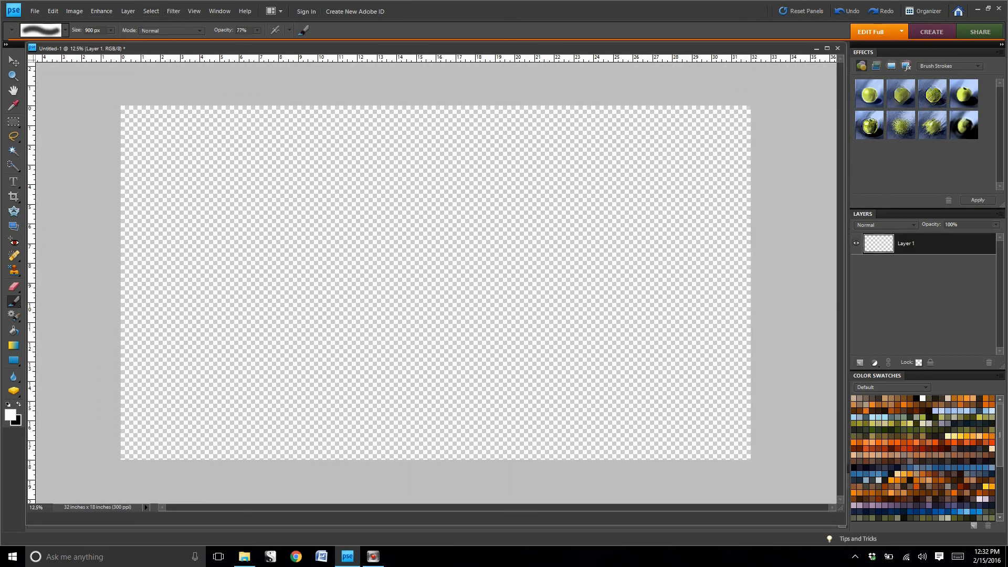
Step: Render clouds on Layer 1, then threshold them with a 50% Gray Hard Mix fill
{"action": "left_click", "coordinate": [172, 11]}
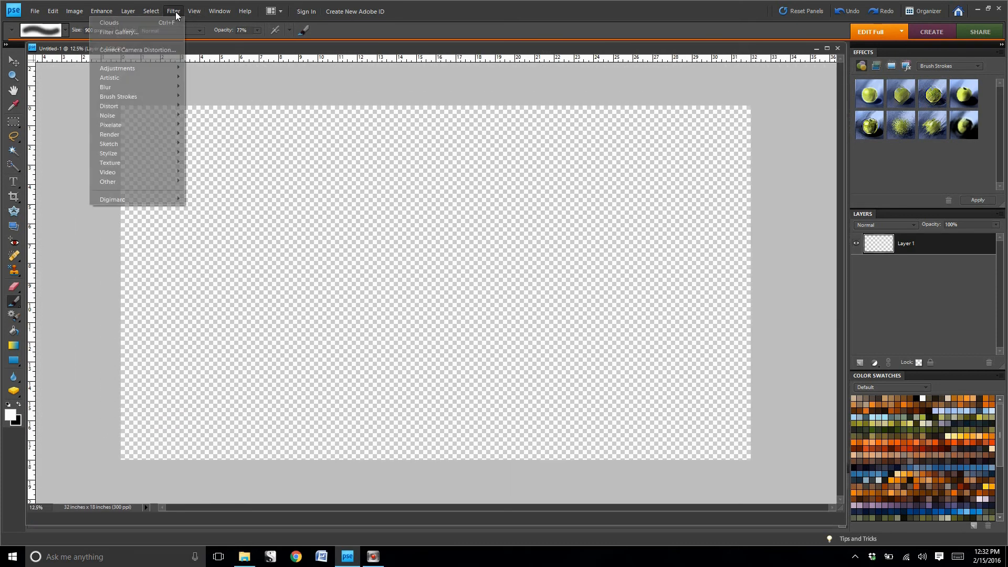
{"action": "mouse_move", "coordinate": [110, 125]}
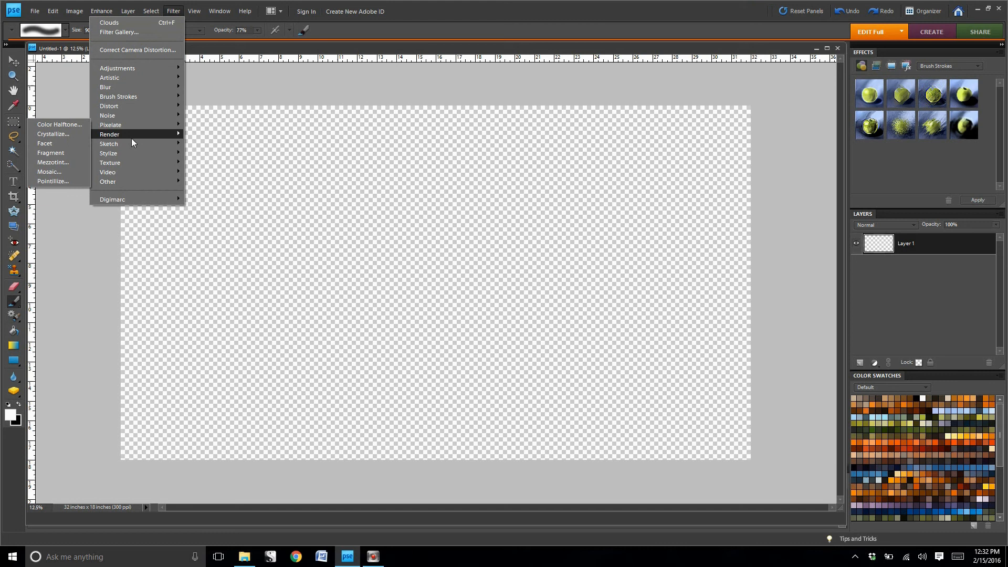
{"action": "left_click", "coordinate": [292, 186]}
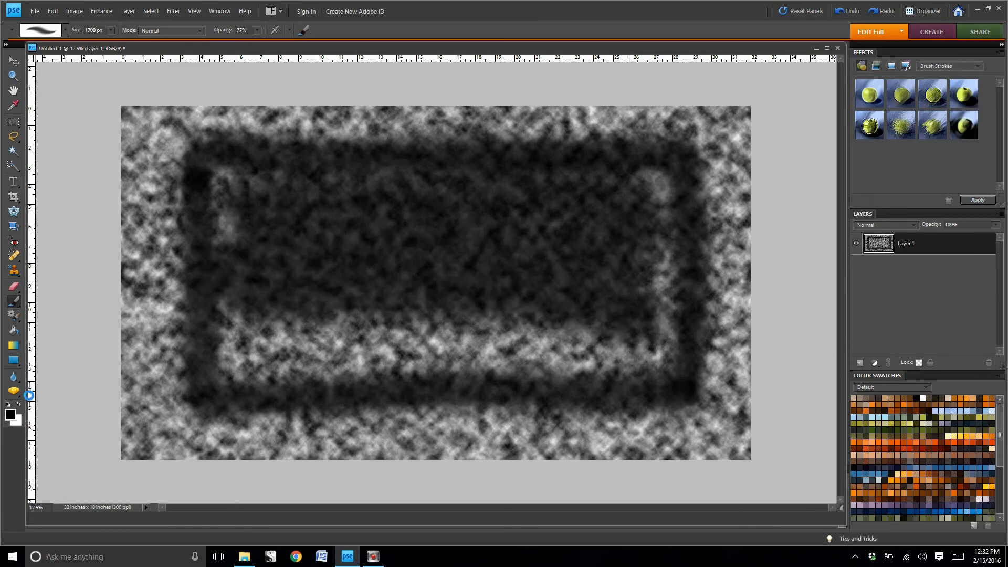
{"action": "left_click", "coordinate": [52, 11]}
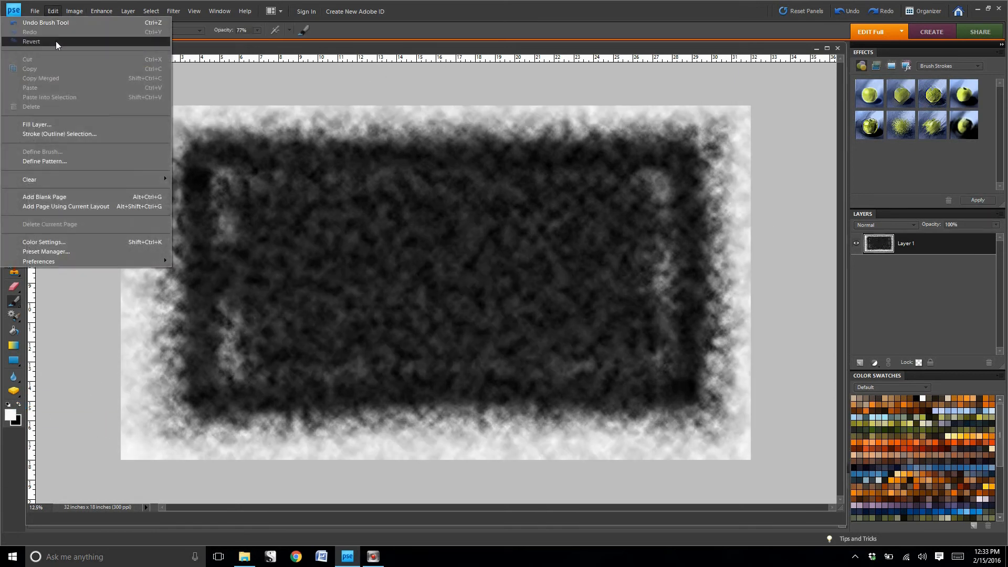
{"action": "left_click", "coordinate": [37, 123]}
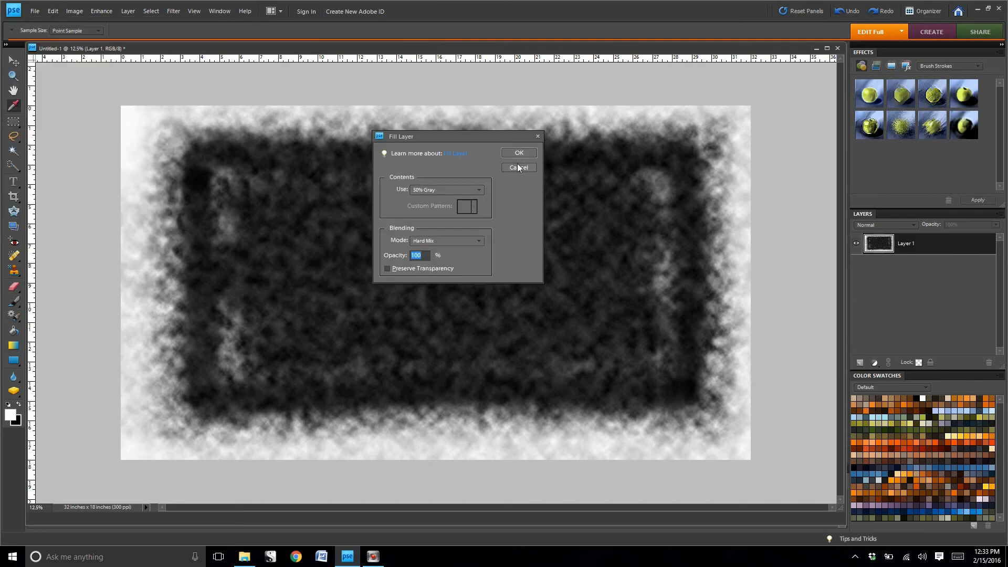
{"action": "left_click", "coordinate": [518, 152]}
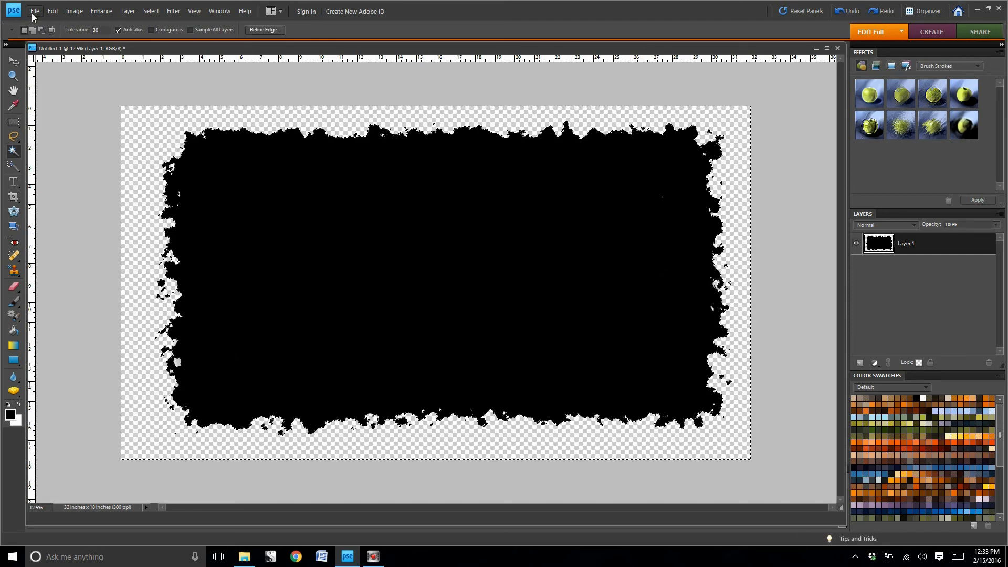
Step: Create a second blank document sized 16 × 9 inches
{"action": "left_click", "coordinate": [33, 11]}
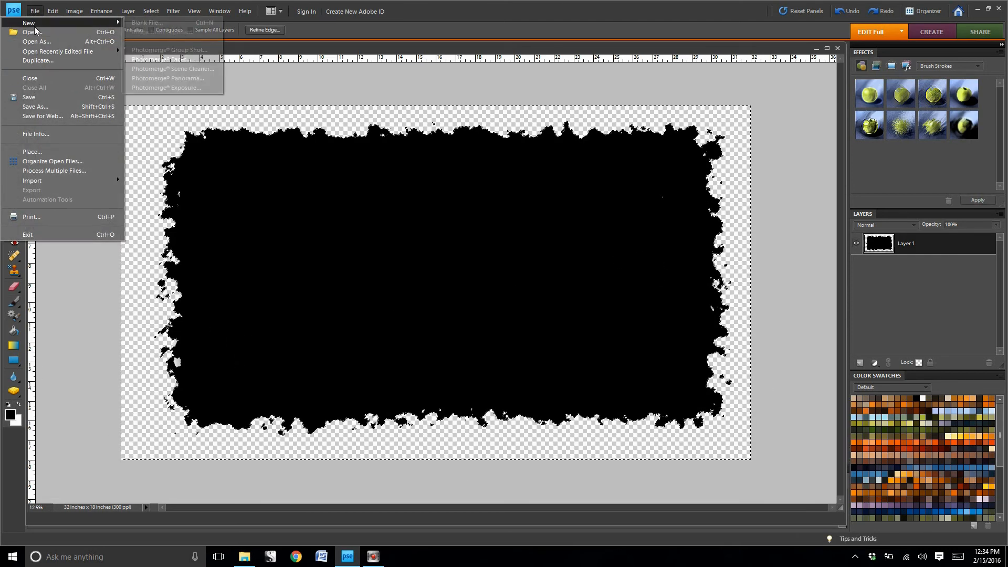
{"action": "left_click", "coordinate": [146, 22]}
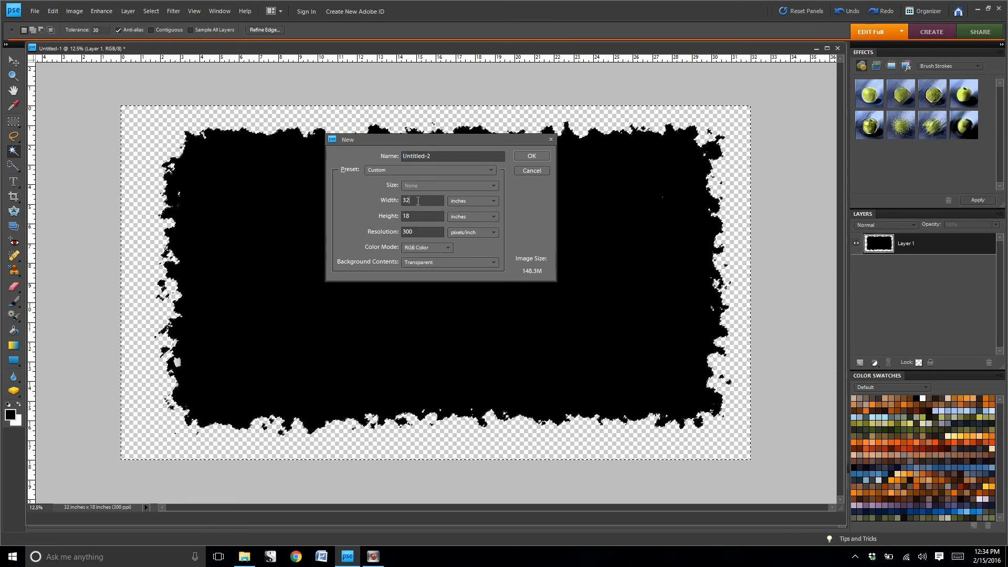
{"action": "type", "text": "16"}
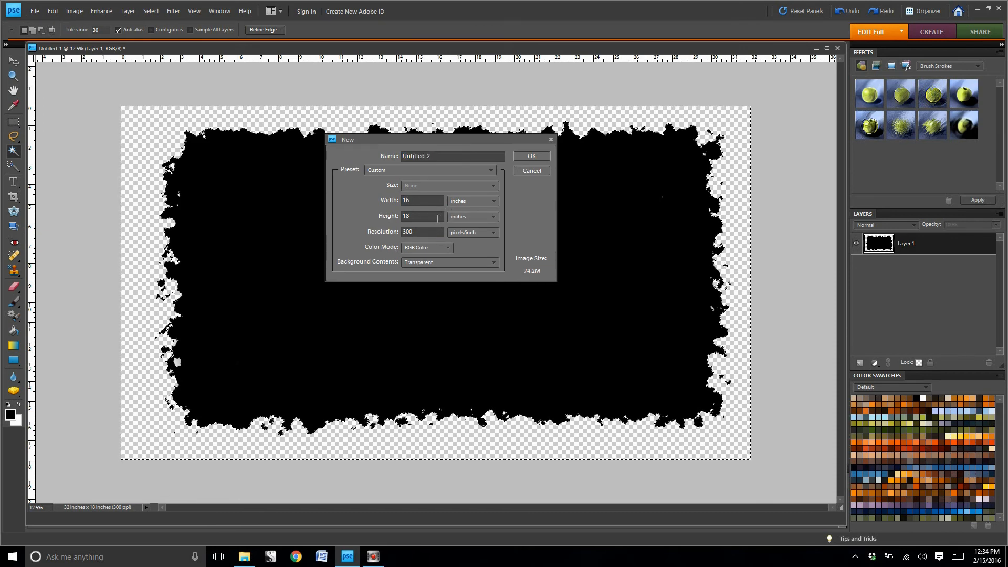
{"action": "triple_click", "coordinate": [420, 215]}
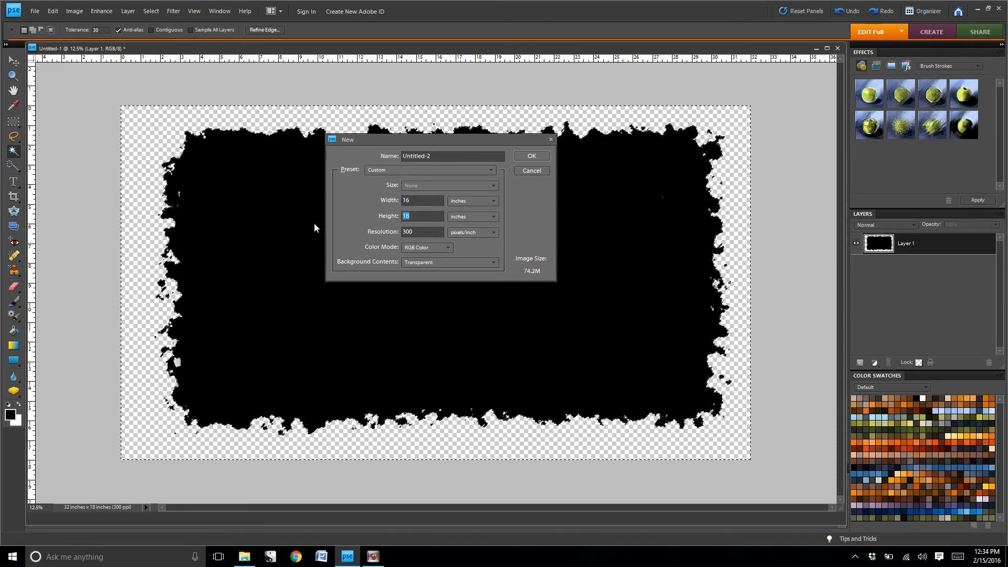
{"action": "type", "text": "9"}
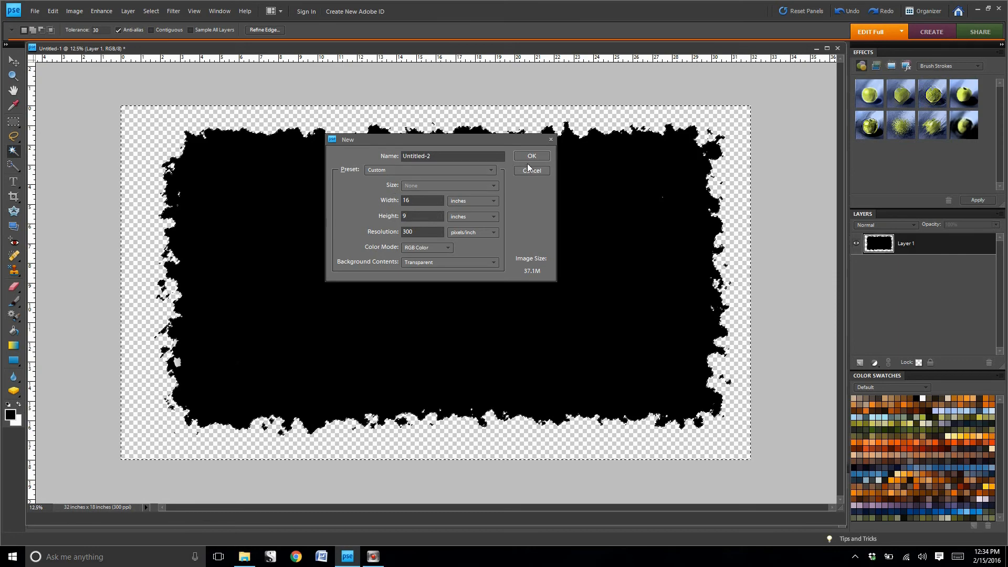
{"action": "left_click", "coordinate": [530, 155]}
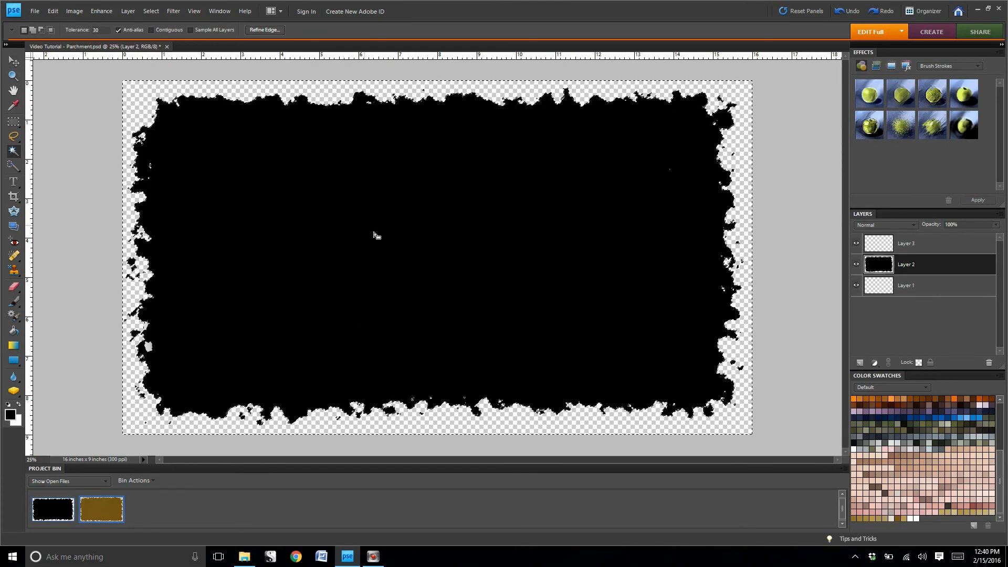
Step: Rename the top empty layer to Crosshatch
{"action": "left_click", "coordinate": [906, 243]}
{"action": "type", "text": "C"}
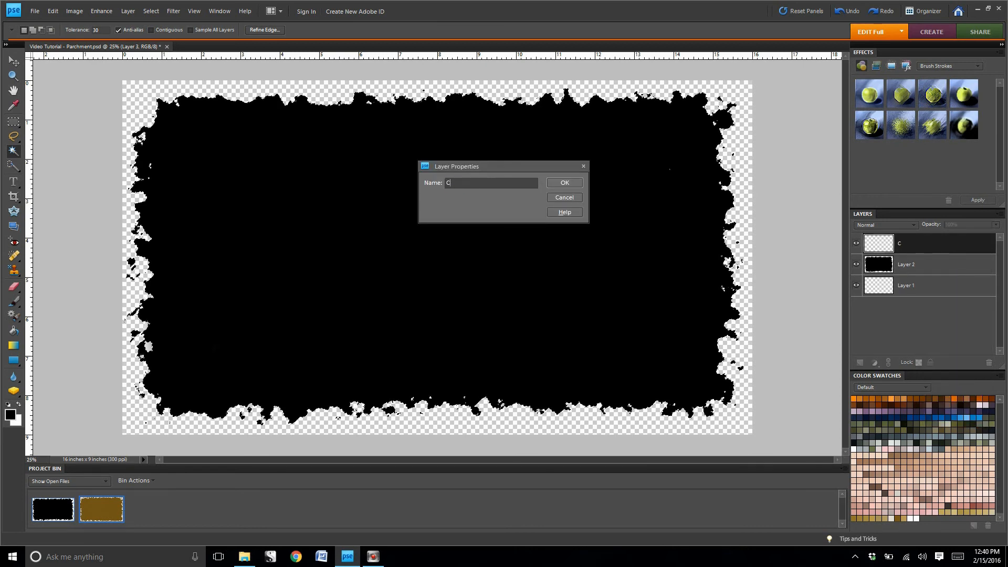
{"action": "type", "text": "rosshatch"}
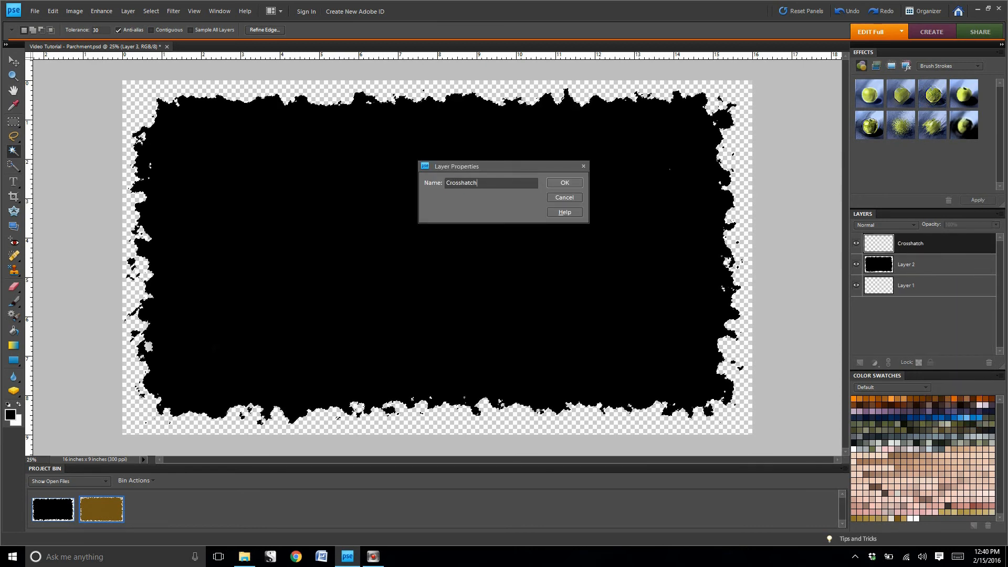
{"action": "left_click", "coordinate": [563, 182]}
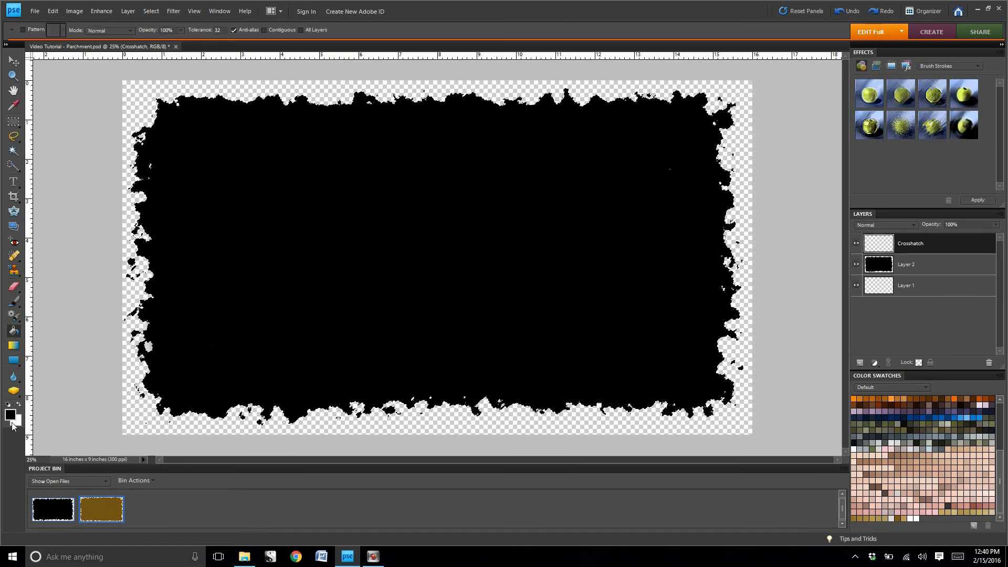
Step: Set the foreground colour to brown in the Color Picker
{"action": "left_click", "coordinate": [11, 412]}
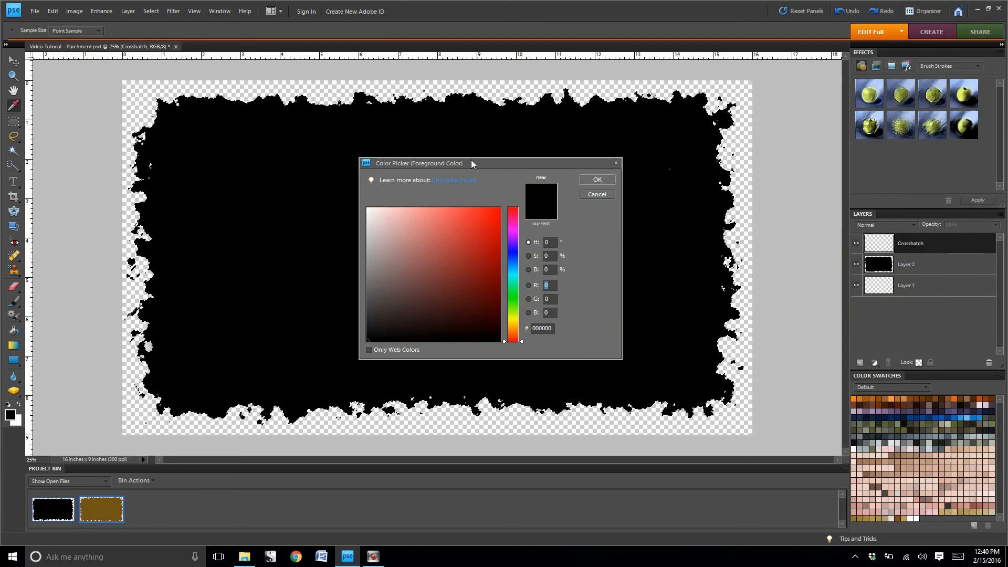
{"action": "left_click_drag", "start_coordinate": [472, 163], "coordinate": [219, 145]}
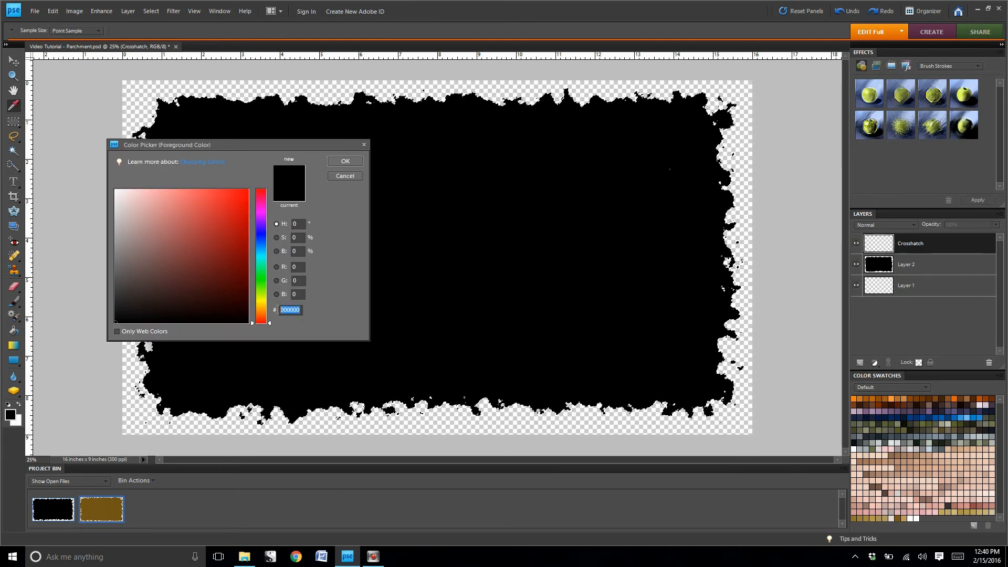
{"action": "left_click", "coordinate": [216, 293]}
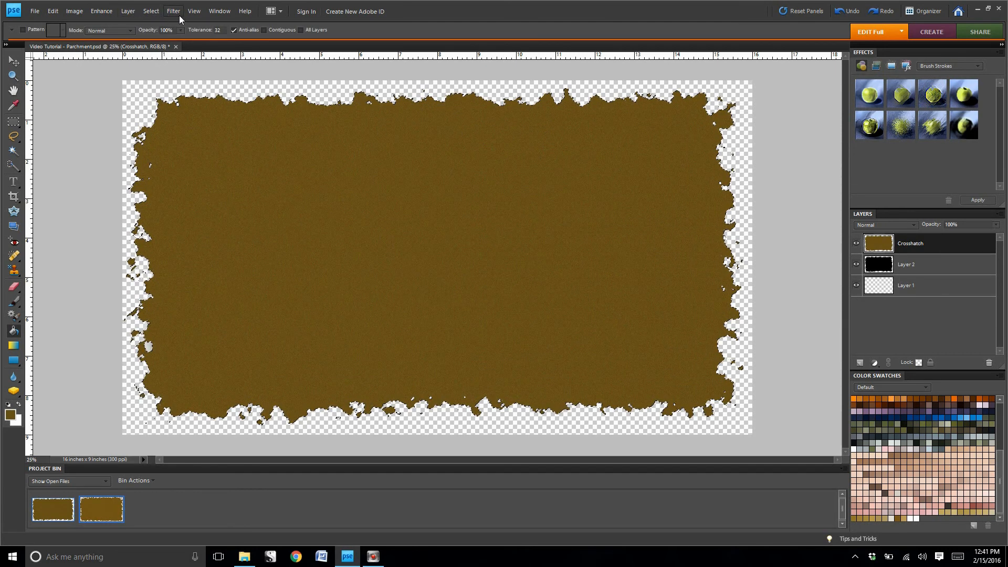
Step: Apply the Crosshatch brush-stroke filter with default settings to the brown layer
{"action": "left_click", "coordinate": [173, 11]}
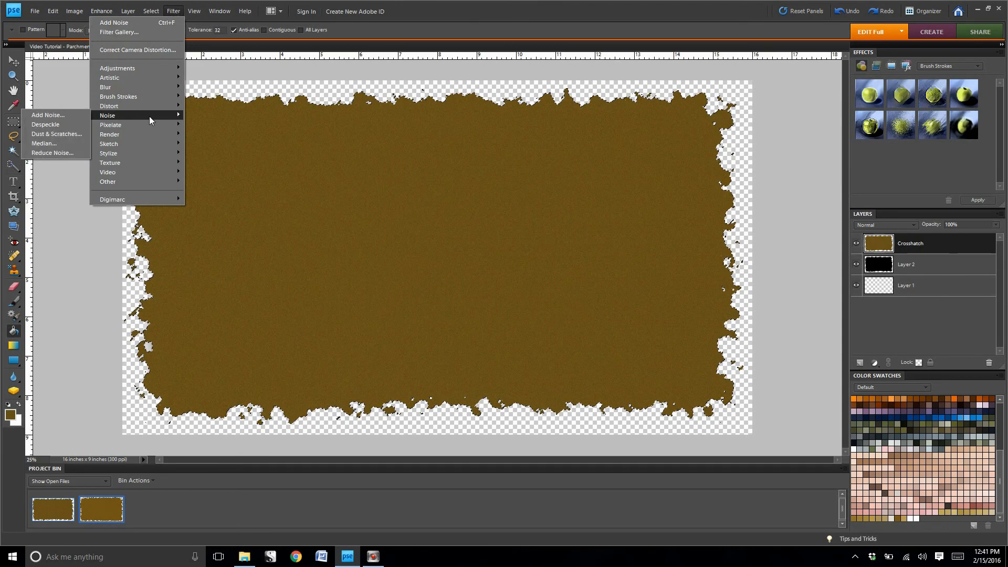
{"action": "mouse_move", "coordinate": [109, 105]}
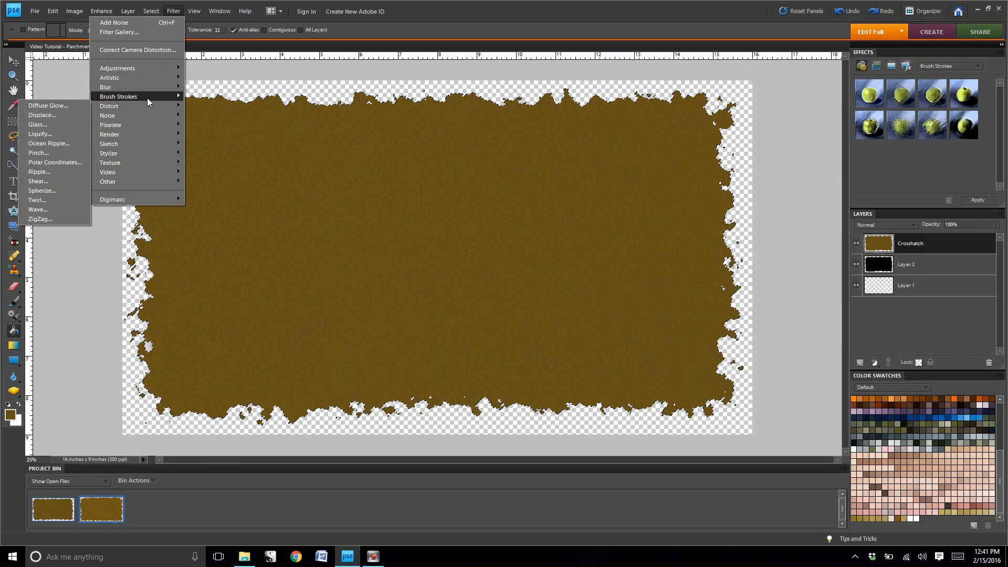
{"action": "mouse_move", "coordinate": [105, 87]}
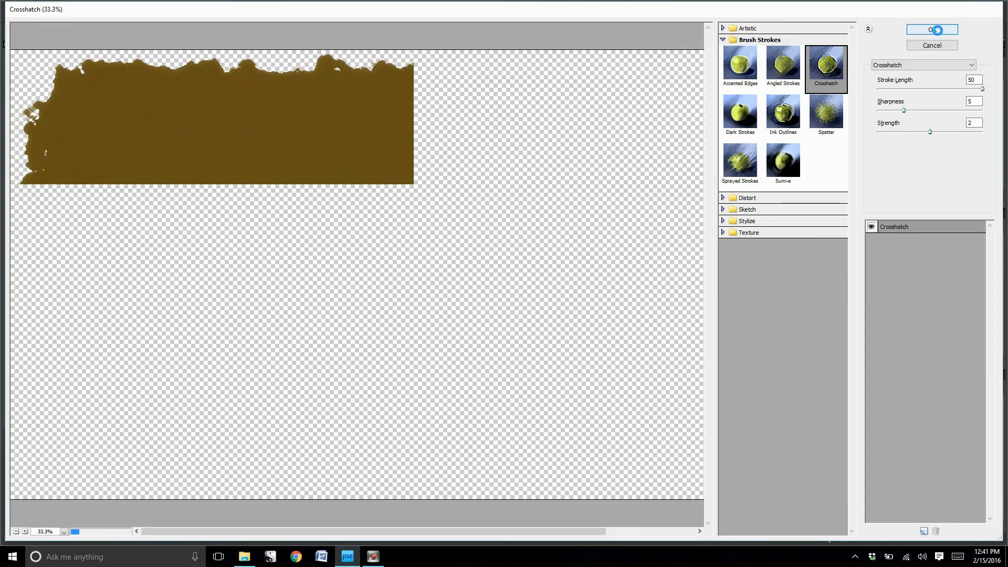
{"action": "left_click", "coordinate": [931, 30]}
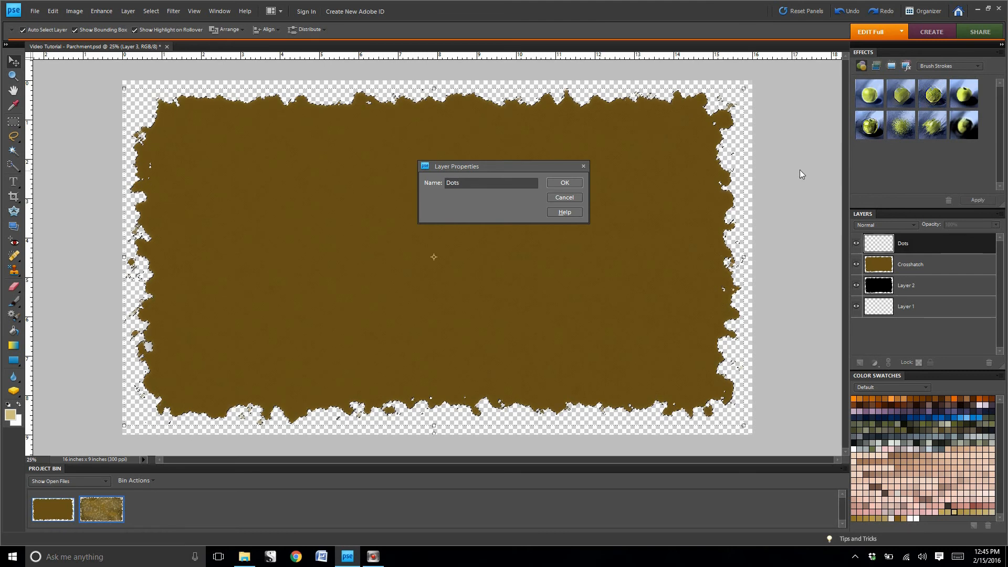
Step: Name the new layer Dots and set the foreground colour to hex 795b18
{"action": "left_click", "coordinate": [564, 182]}
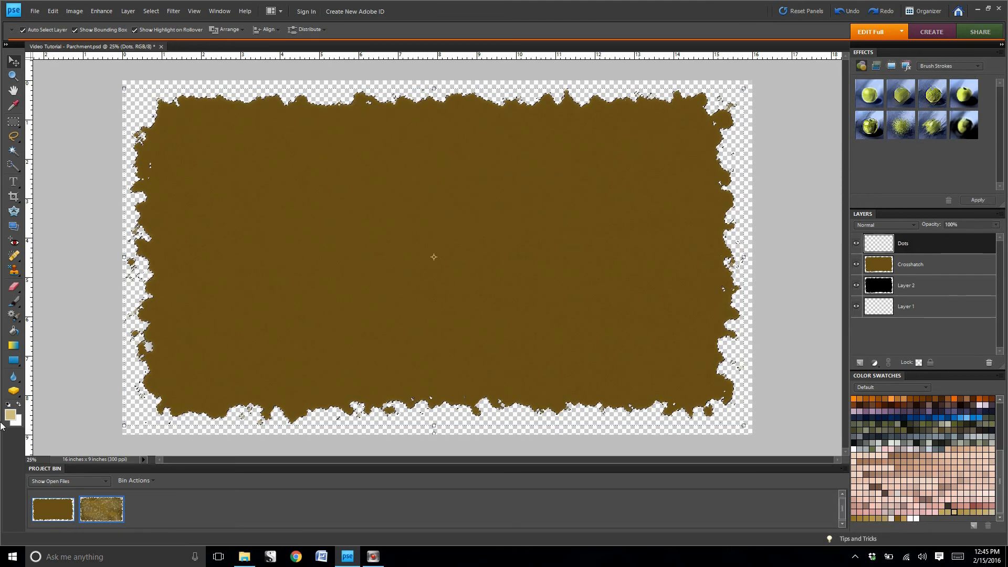
{"action": "left_click", "coordinate": [9, 412]}
{"action": "type", "text": "c"}
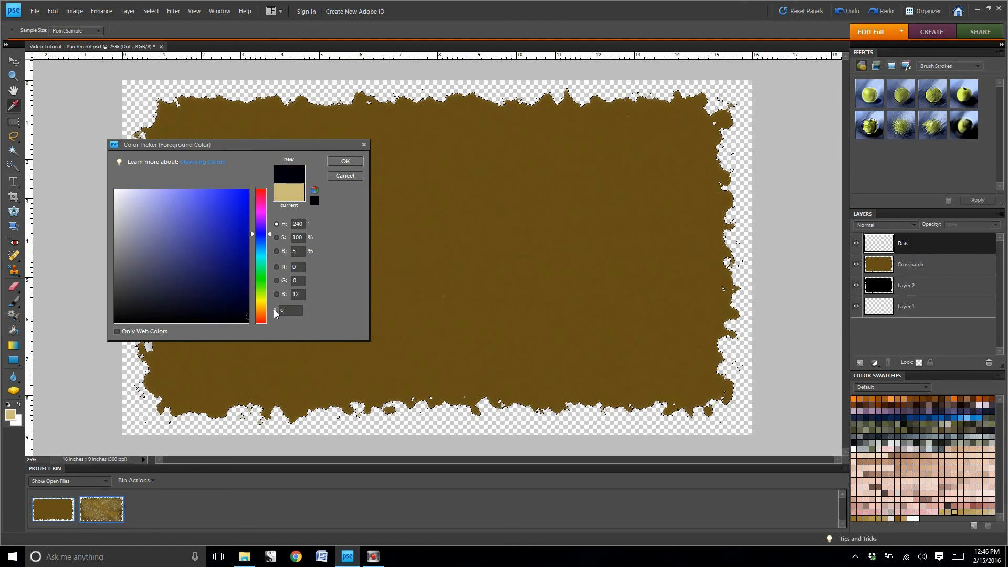
{"action": "left_click", "coordinate": [171, 217]}
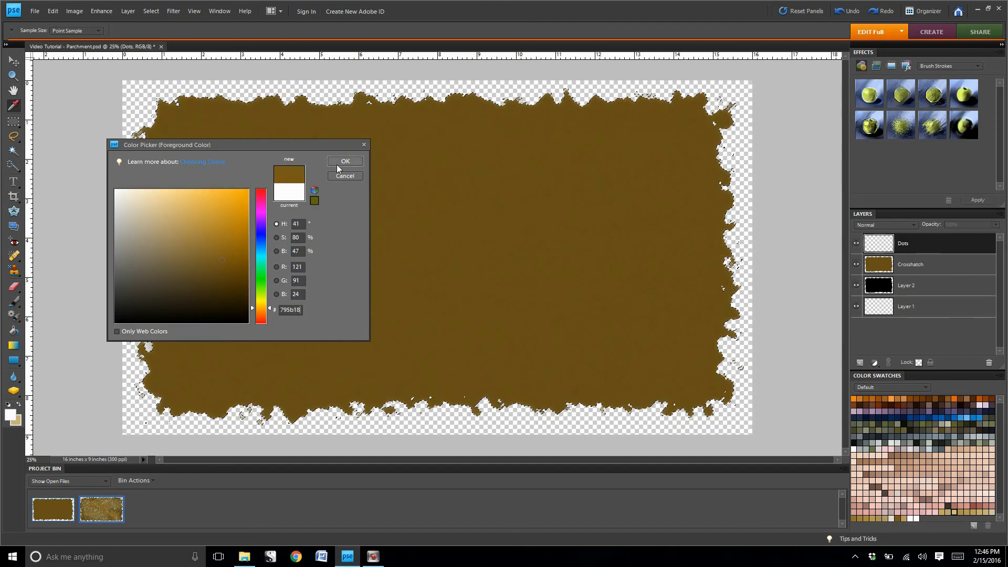
{"action": "left_click", "coordinate": [344, 161]}
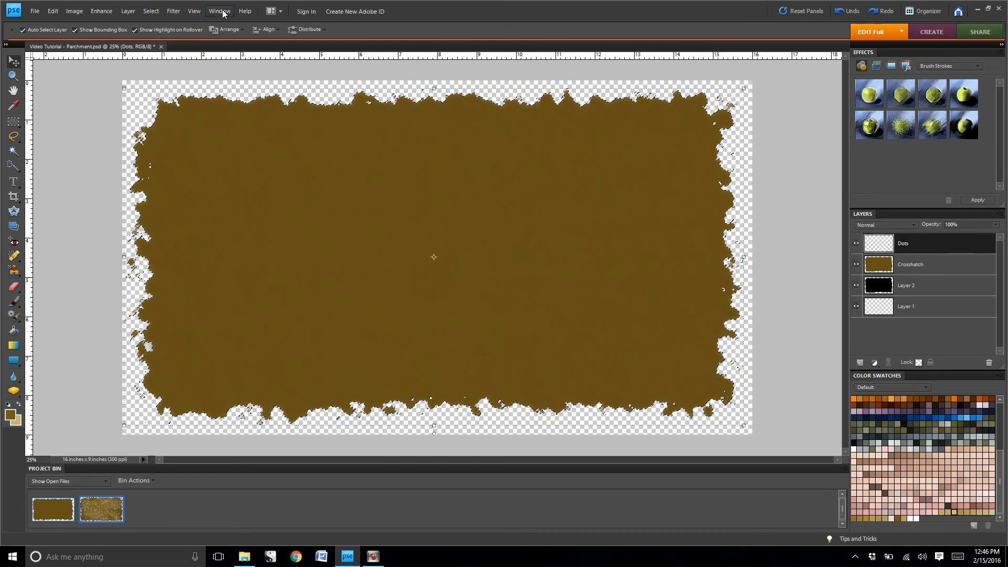
{"action": "left_click", "coordinate": [172, 11]}
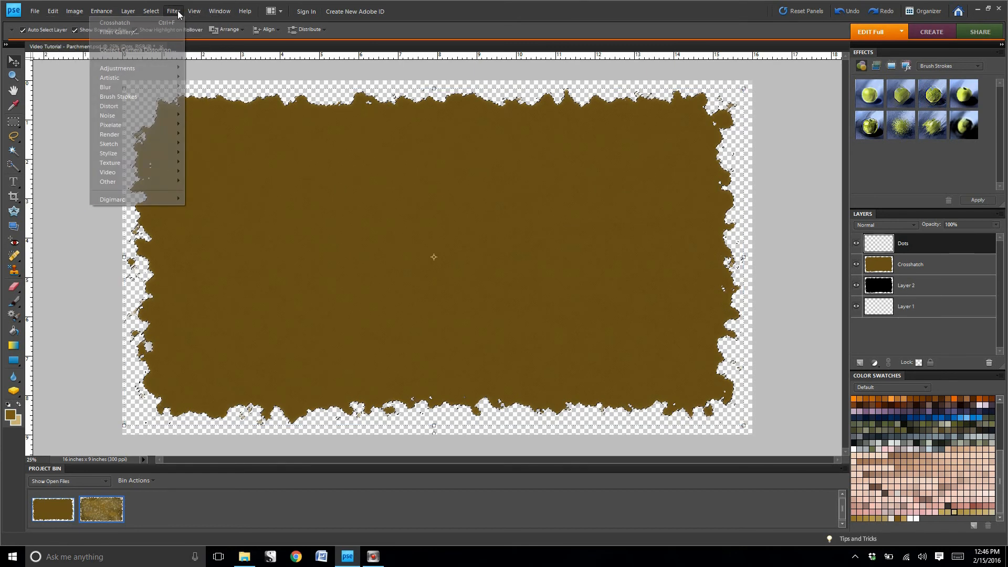
{"action": "mouse_move", "coordinate": [109, 134]}
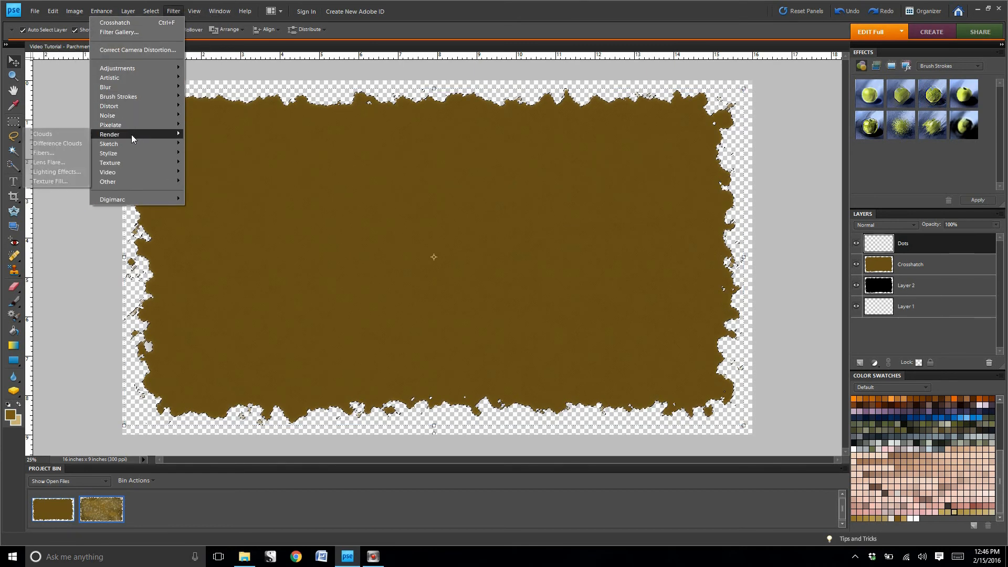
Step: Render clouds on the Dots layer and add Gaussian noise over them
{"action": "left_click", "coordinate": [344, 211]}
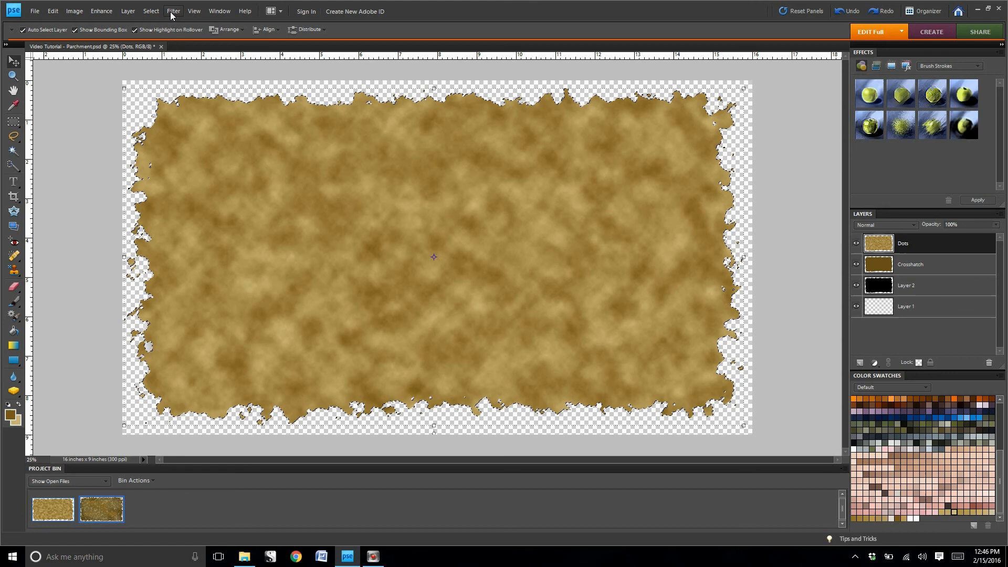
{"action": "left_click", "coordinate": [172, 11]}
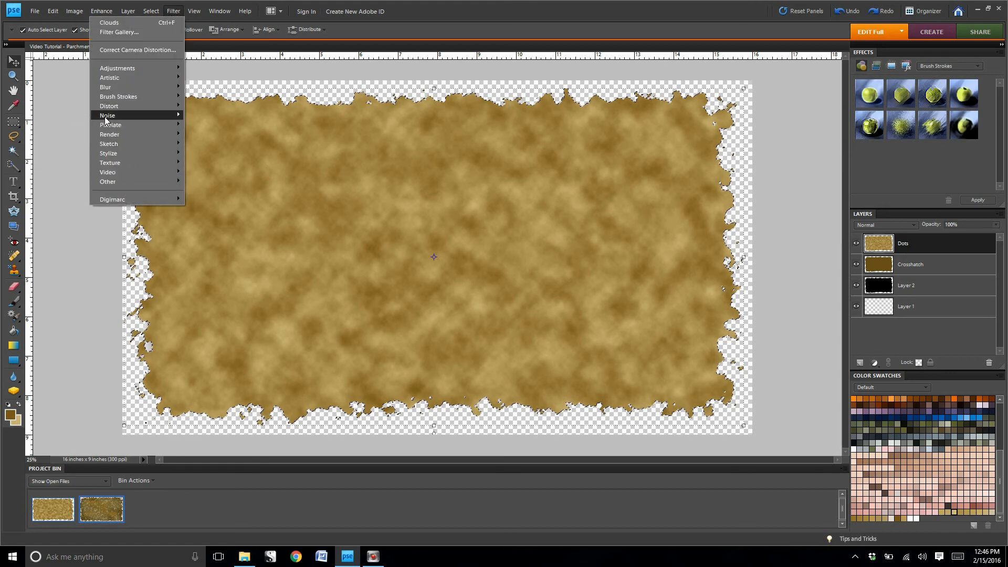
{"action": "left_click", "coordinate": [107, 115]}
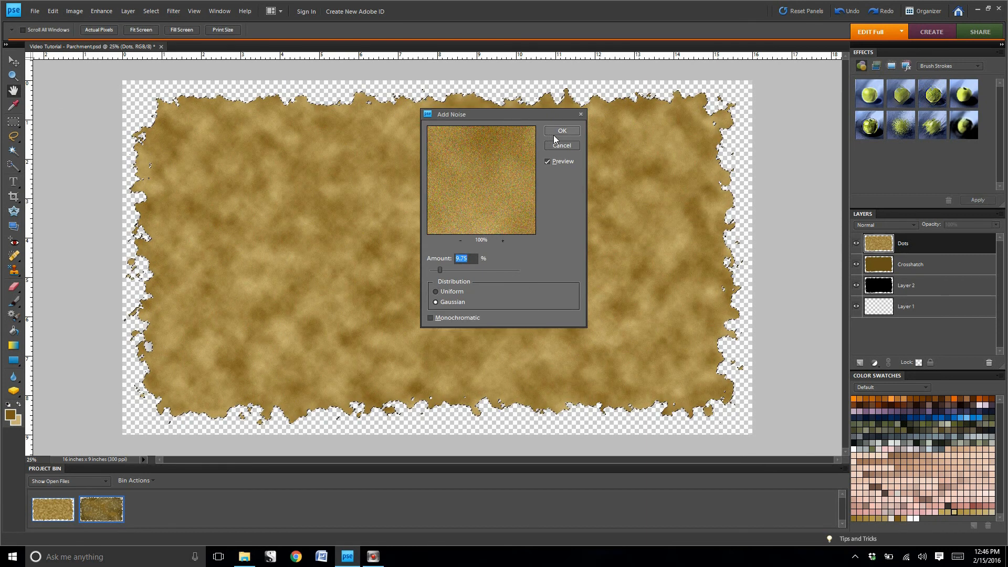
{"action": "left_click", "coordinate": [560, 131]}
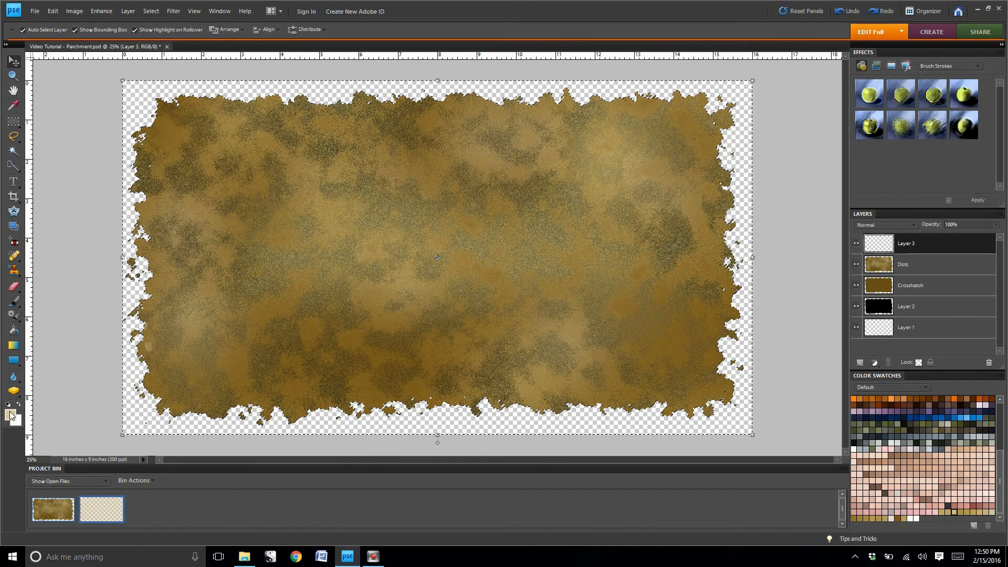
Step: Fill Layer 3 with pale tan and apply the Paint Daubs filter
{"action": "left_click", "coordinate": [9, 415]}
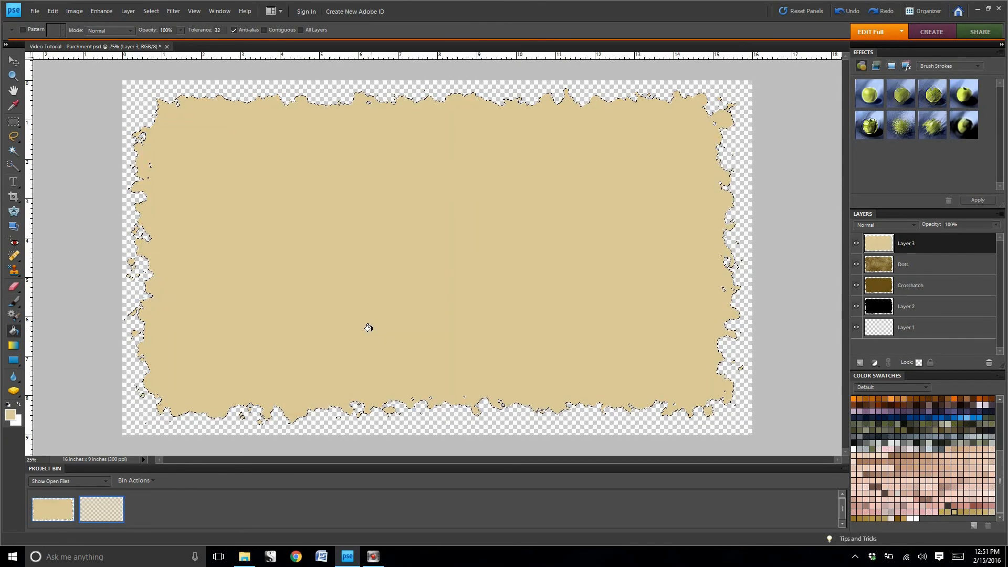
{"action": "left_click", "coordinate": [172, 11]}
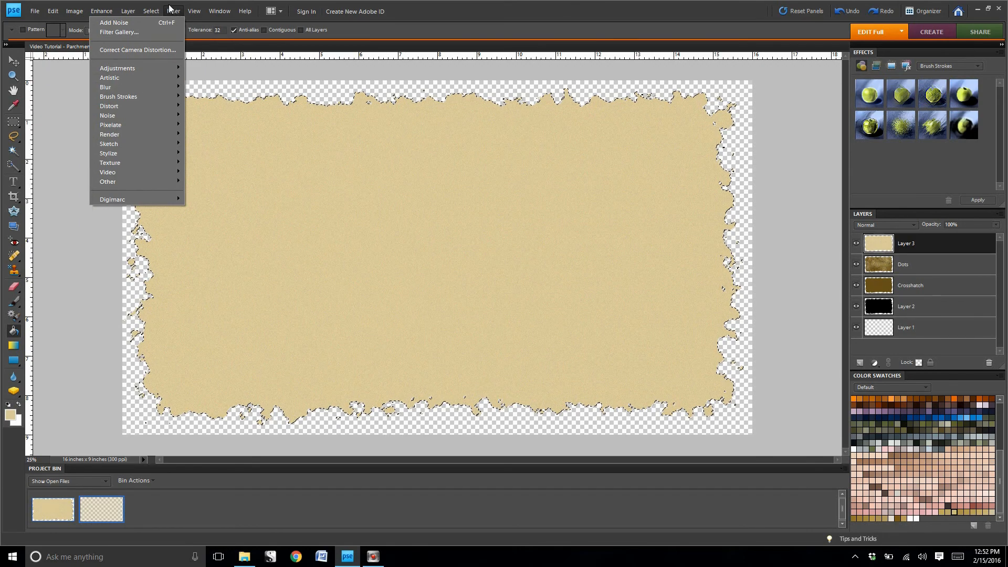
{"action": "mouse_move", "coordinate": [109, 77]}
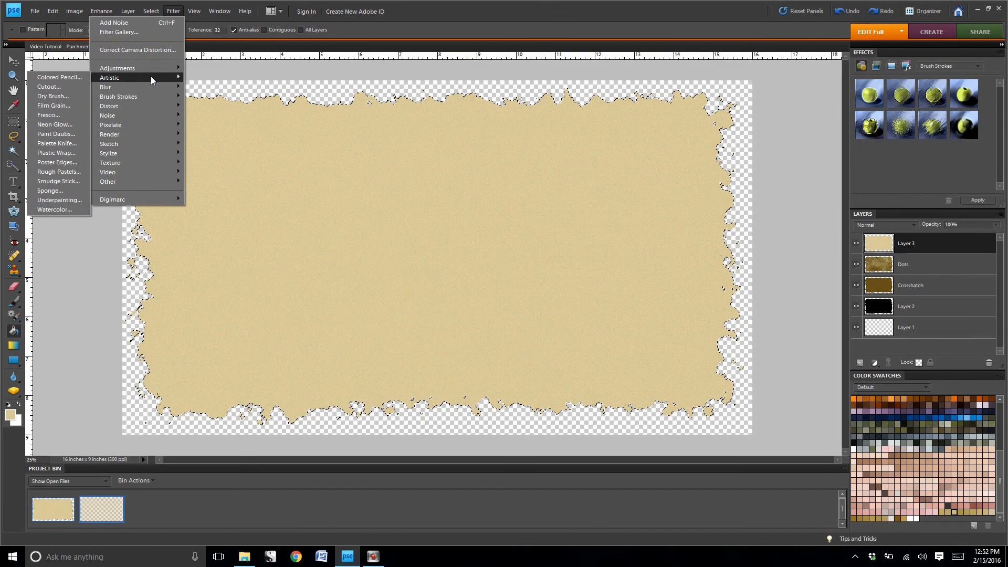
{"action": "mouse_move", "coordinate": [74, 135]}
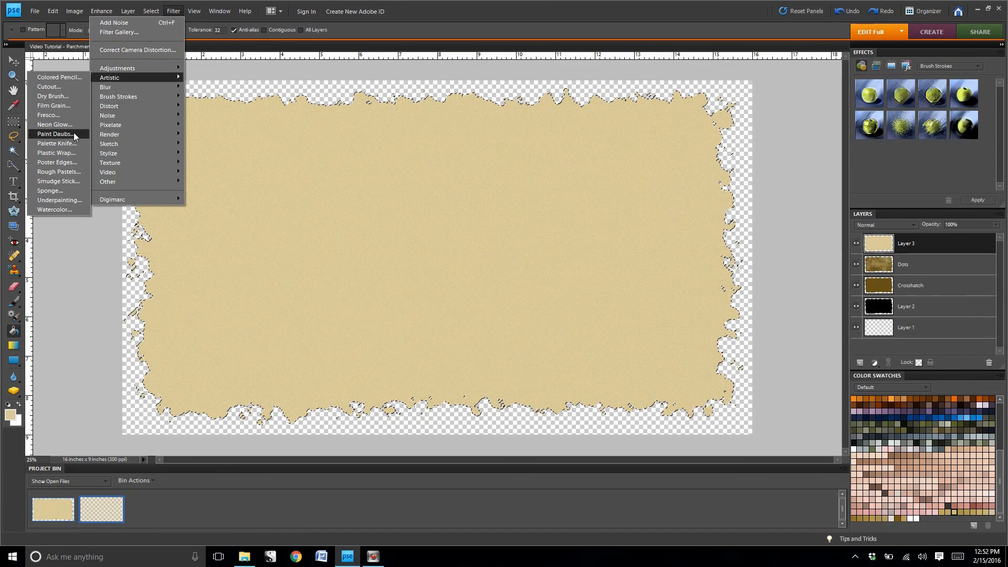
{"action": "left_click", "coordinate": [53, 134]}
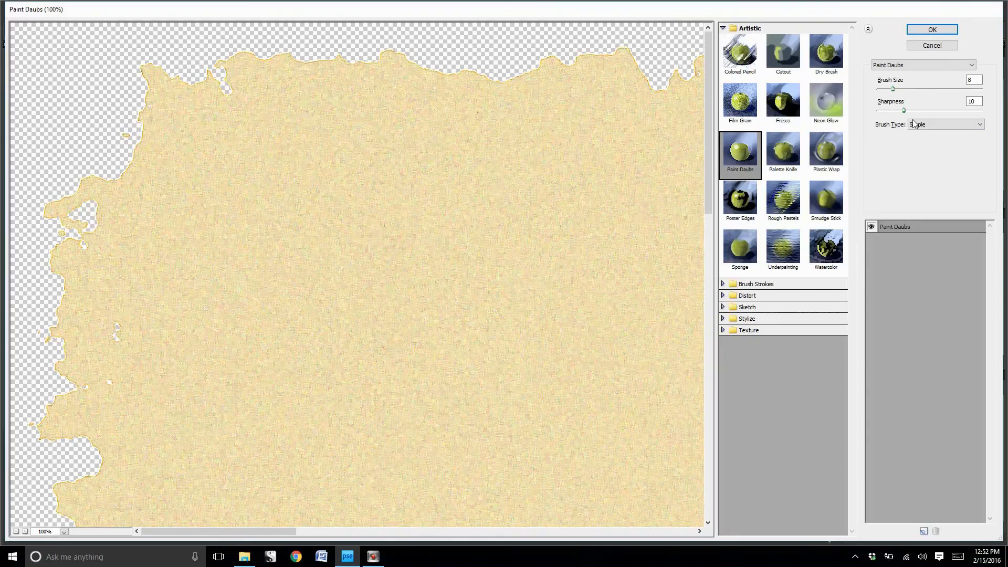
{"action": "left_click", "coordinate": [931, 30]}
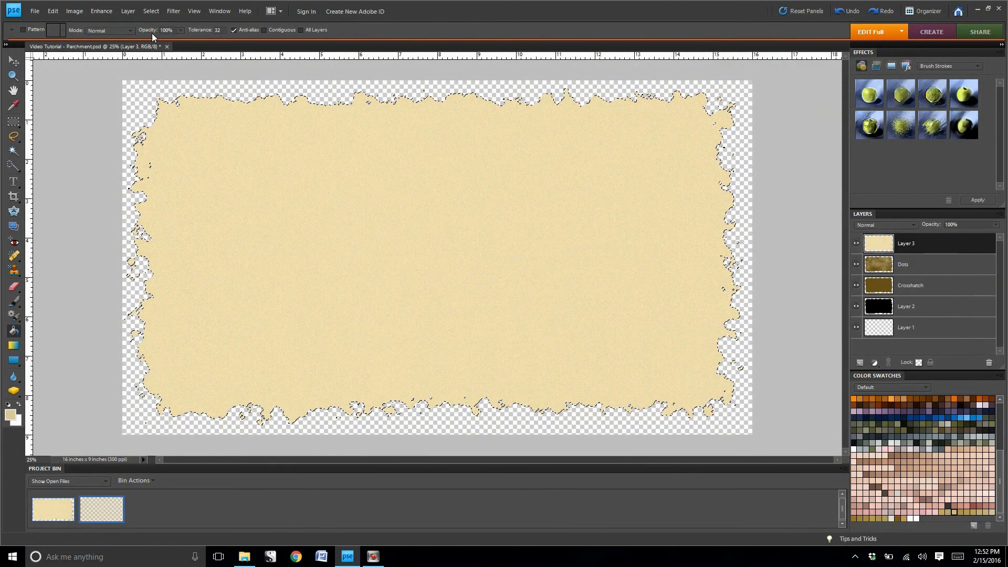
Step: Open the Crosshatch filter and back out without applying it
{"action": "left_click", "coordinate": [173, 11]}
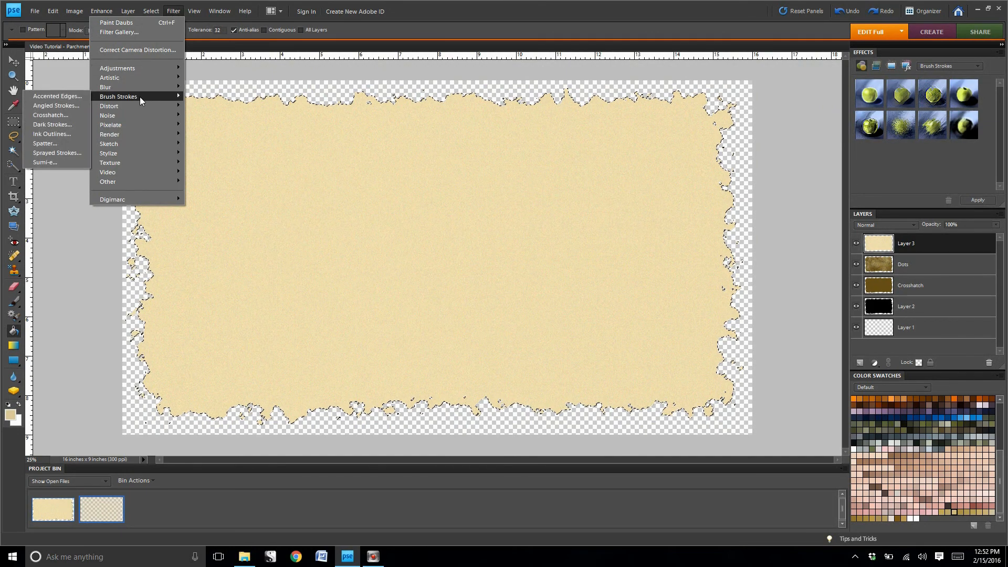
{"action": "left_click", "coordinate": [49, 114]}
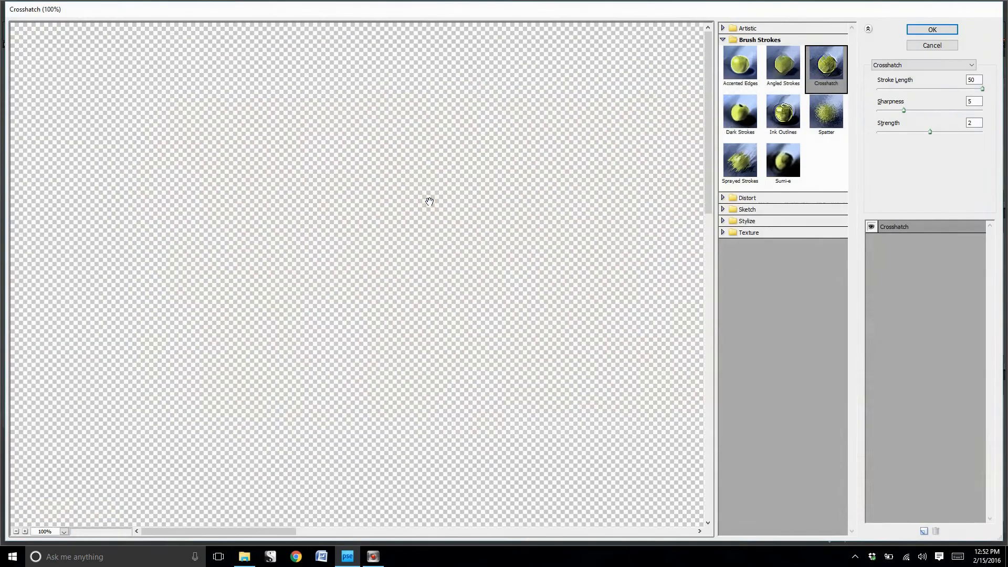
{"action": "left_click", "coordinate": [931, 30]}
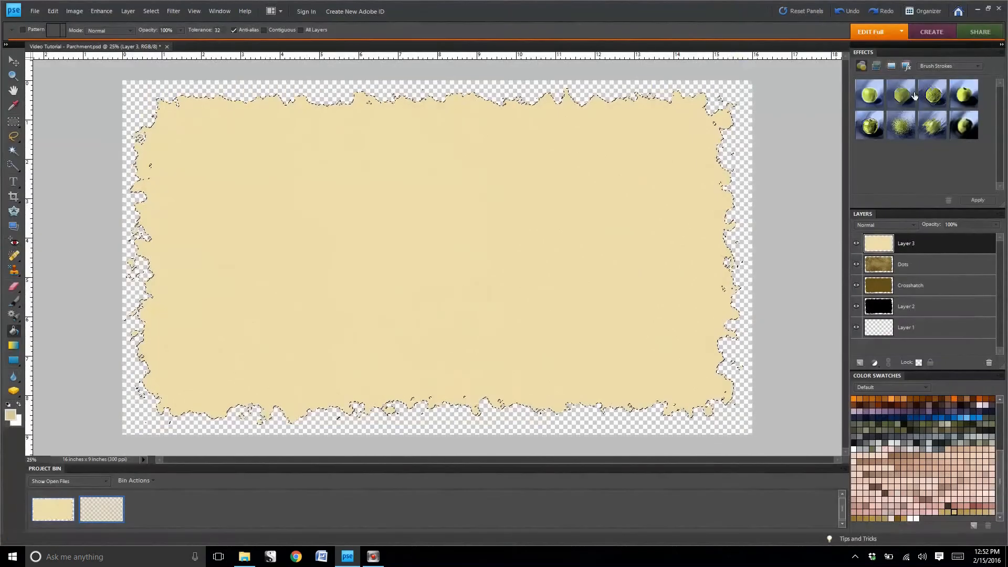
Step: Rename Layer 3 to Paint Daub
{"action": "double_click", "coordinate": [906, 243]}
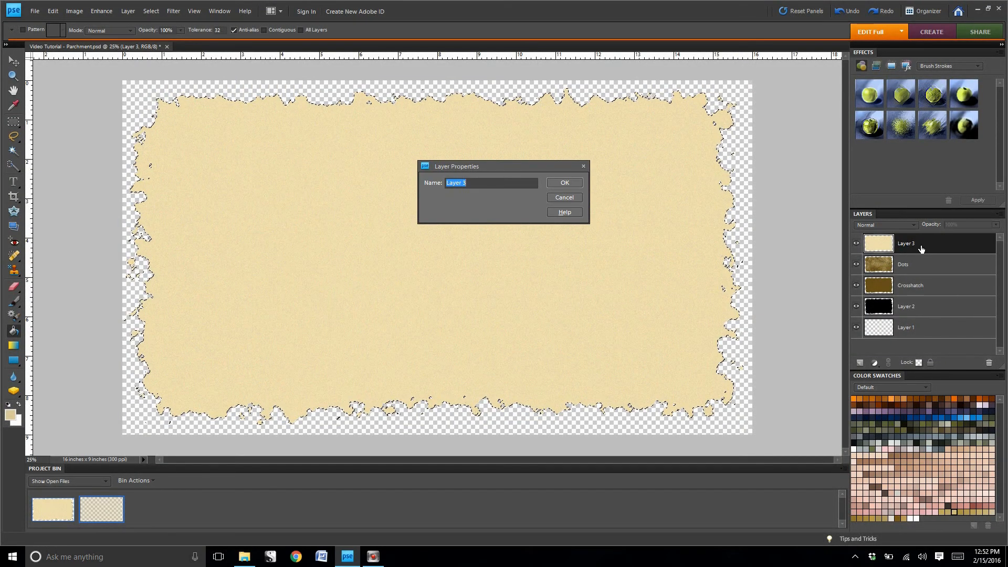
{"action": "type", "text": "Paint Daub"}
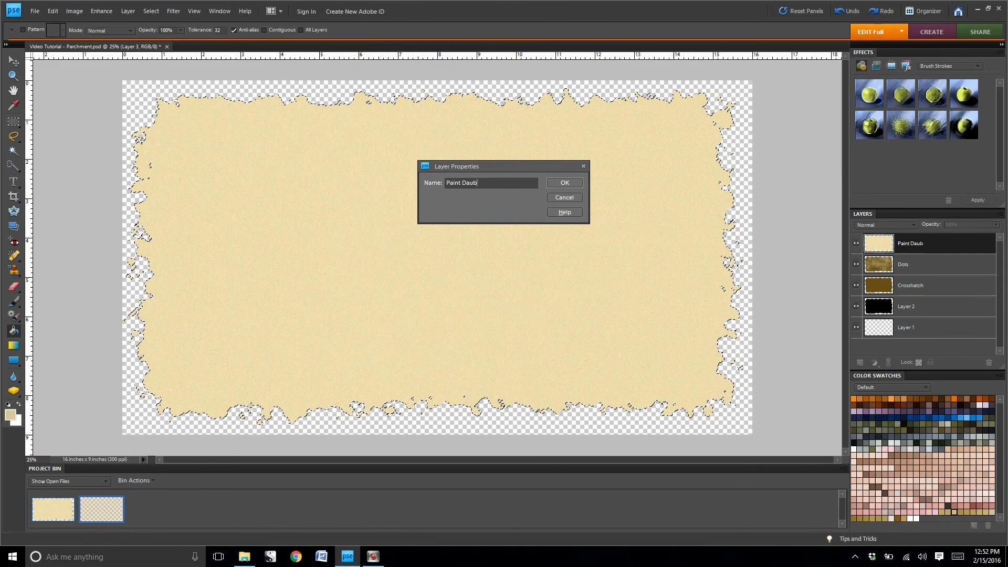
{"action": "left_click", "coordinate": [562, 183]}
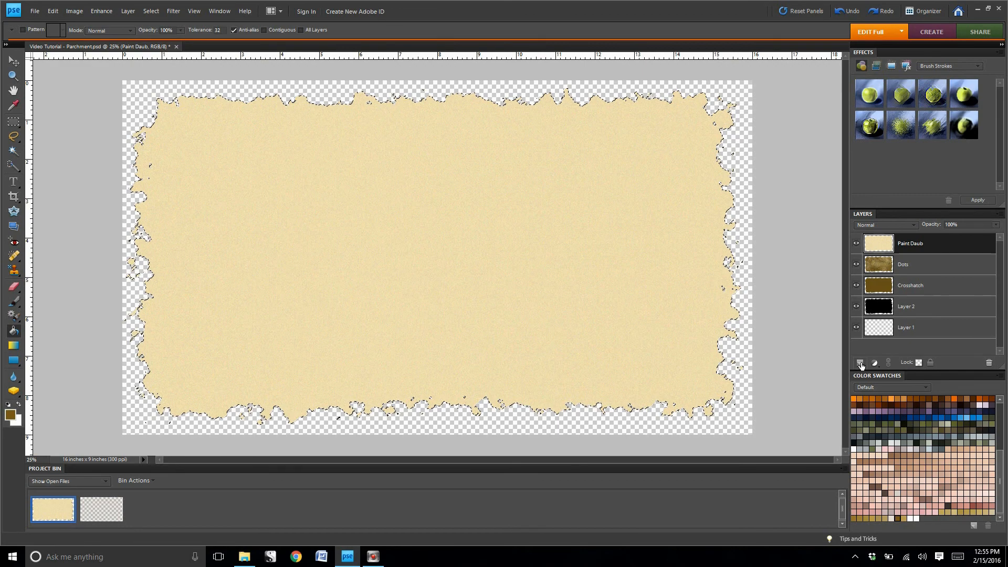
Step: Add a new layer above Paint Daub and set the foreground colour to dark brown 795b18
{"action": "left_click", "coordinate": [860, 363]}
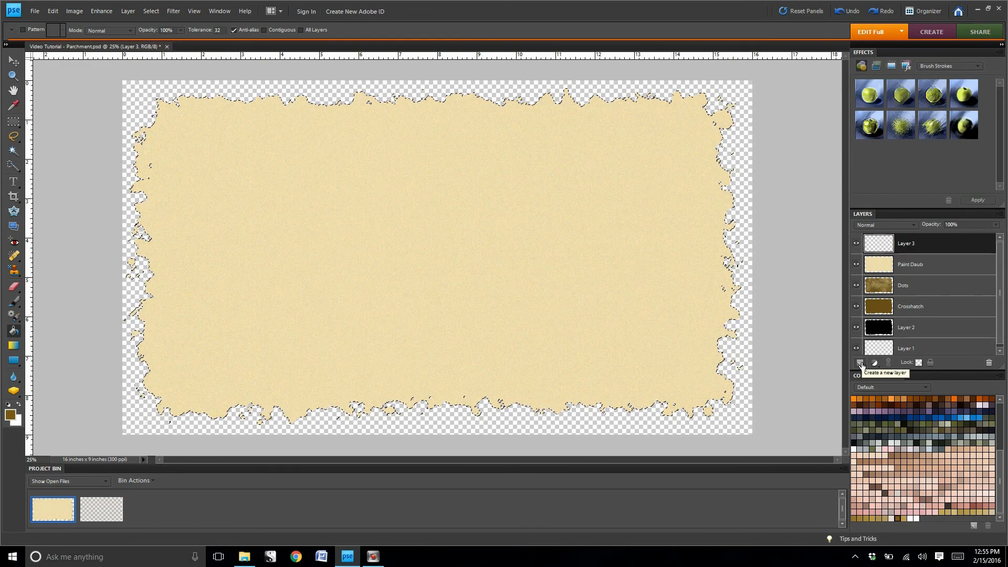
{"action": "left_click", "coordinate": [9, 416]}
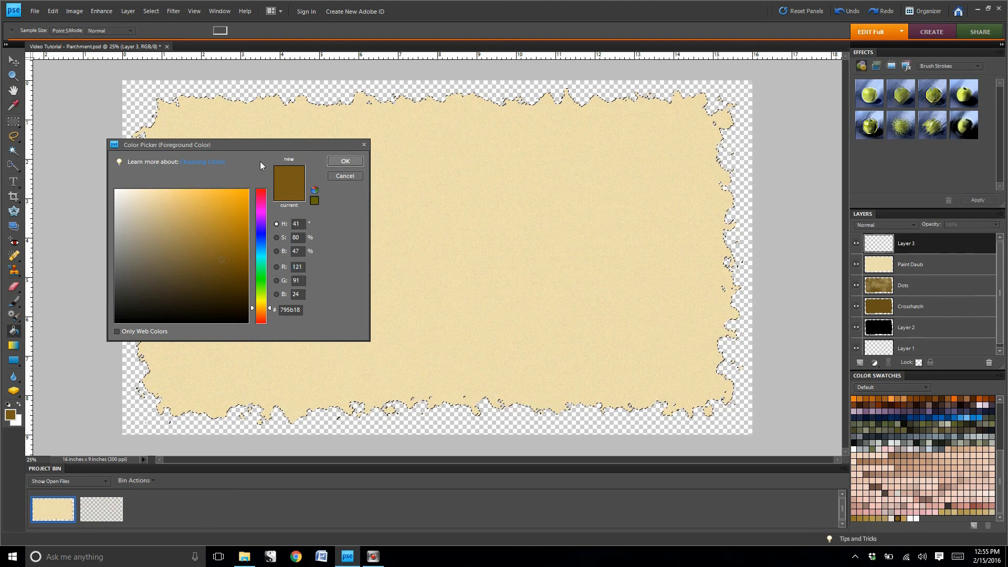
{"action": "left_click", "coordinate": [345, 161]}
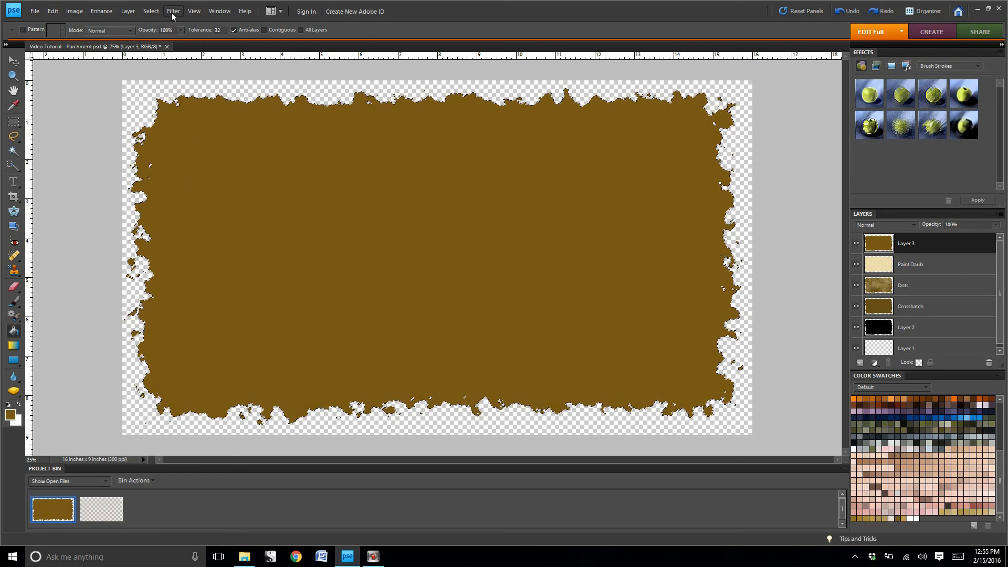
Step: Apply a Sandstone Texturizer to Layer 3: scaling 118, relief 9, light from top right
{"action": "left_click", "coordinate": [172, 11]}
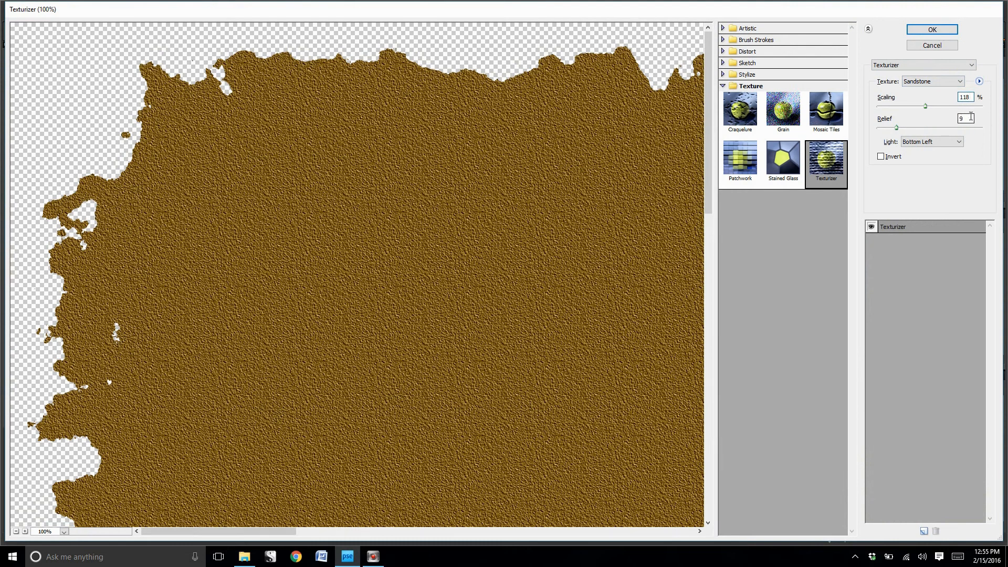
{"action": "left_click", "coordinate": [962, 118]}
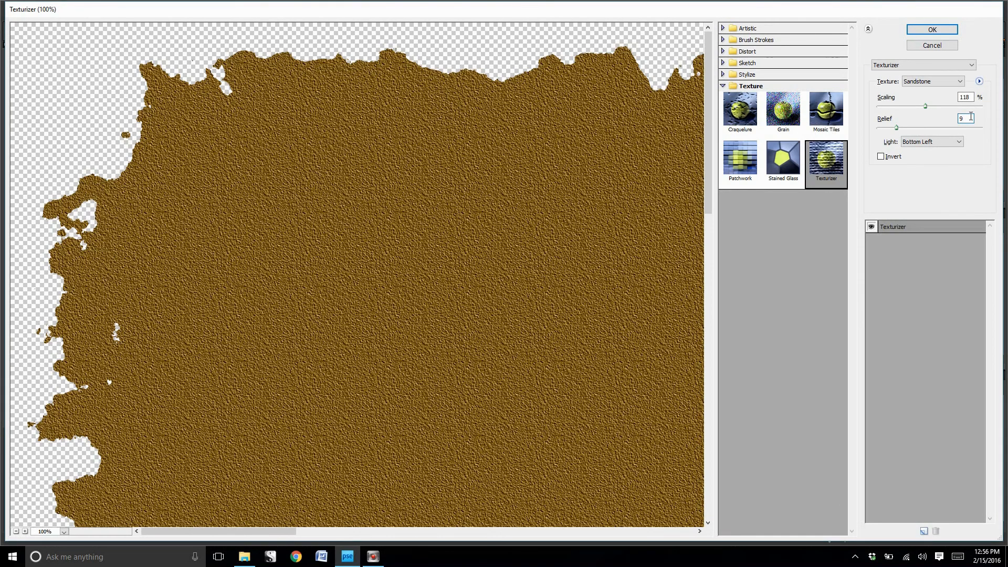
{"action": "left_click", "coordinate": [930, 141]}
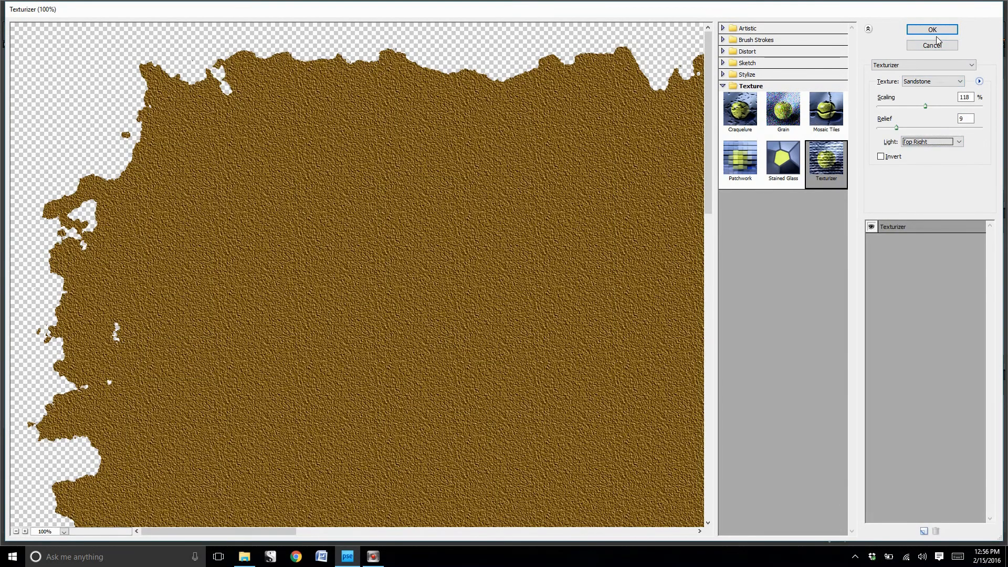
{"action": "left_click", "coordinate": [931, 29]}
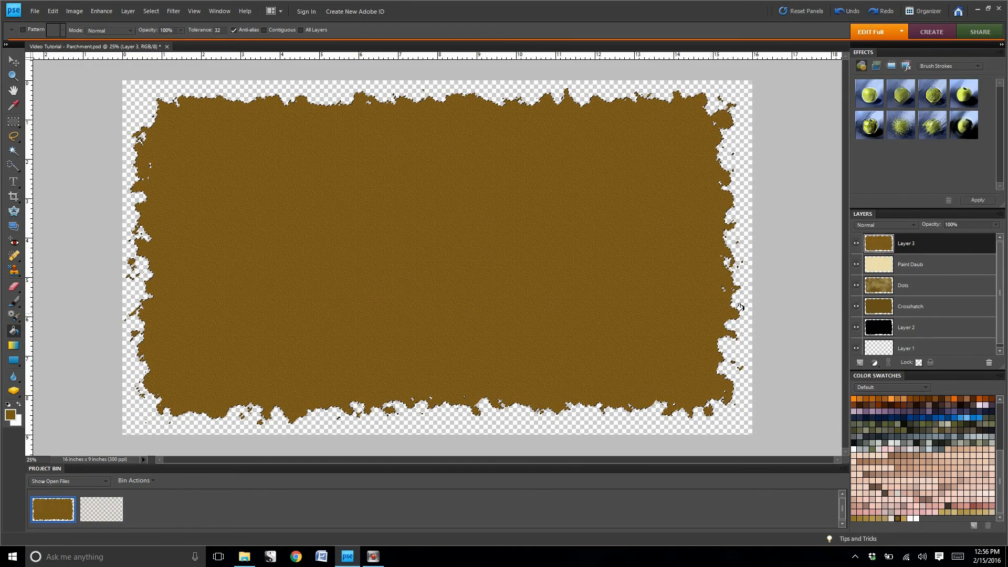
Step: Rename the textured brown Layer 3 to 'Sandstone'
{"action": "double_click", "coordinate": [906, 243]}
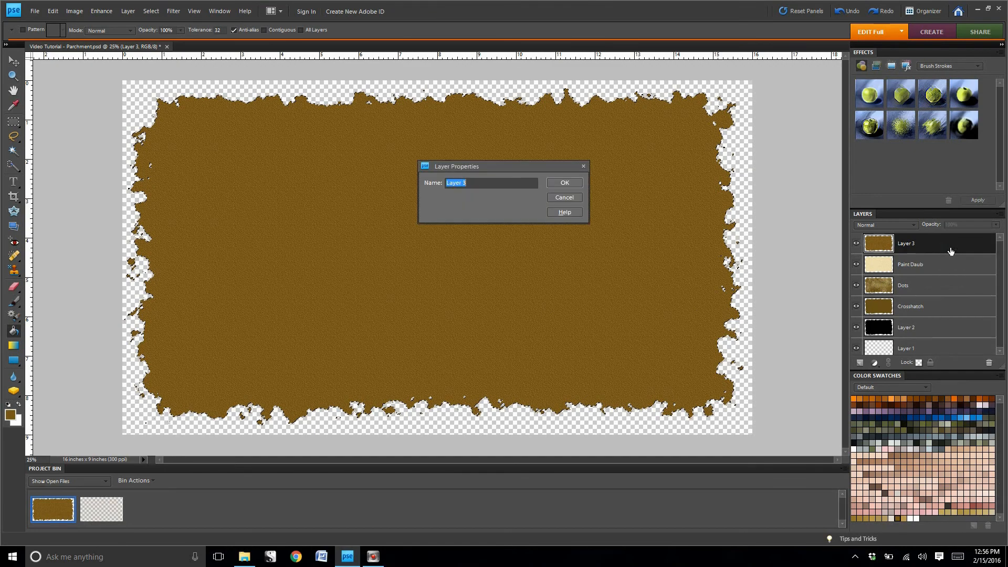
{"action": "type", "text": "Sand"}
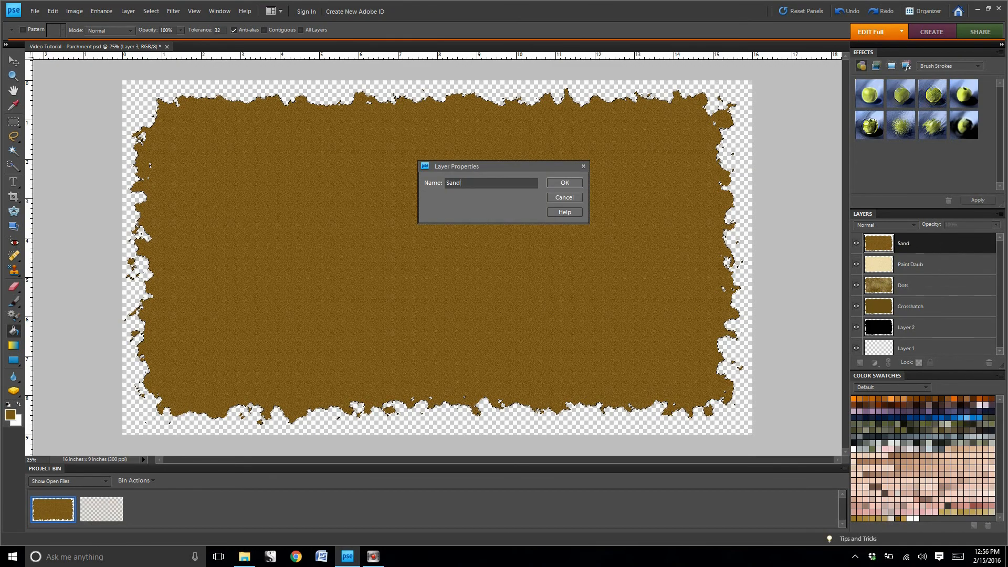
{"action": "type", "text": "stone"}
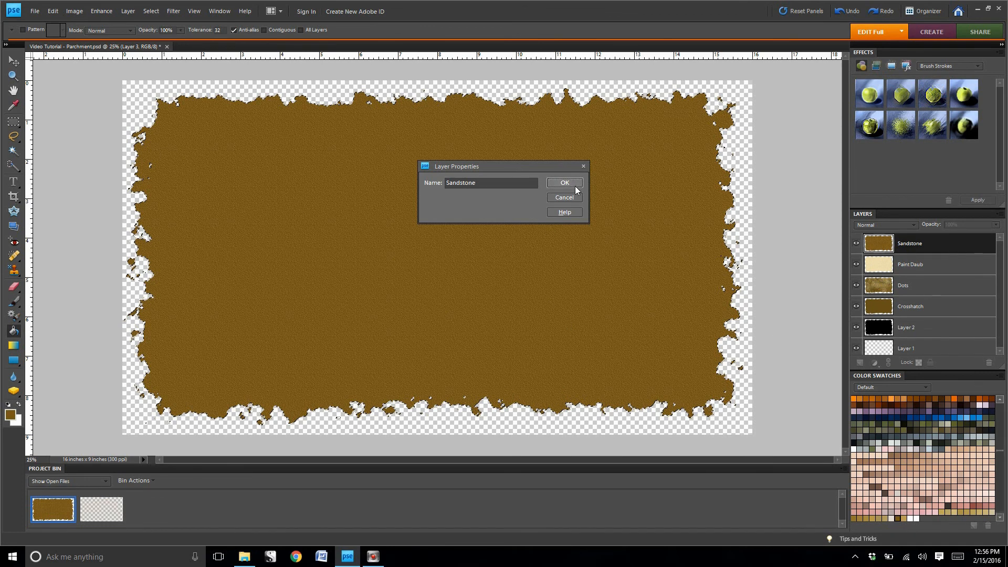
{"action": "left_click", "coordinate": [564, 183]}
{"action": "type", "text": "B"}
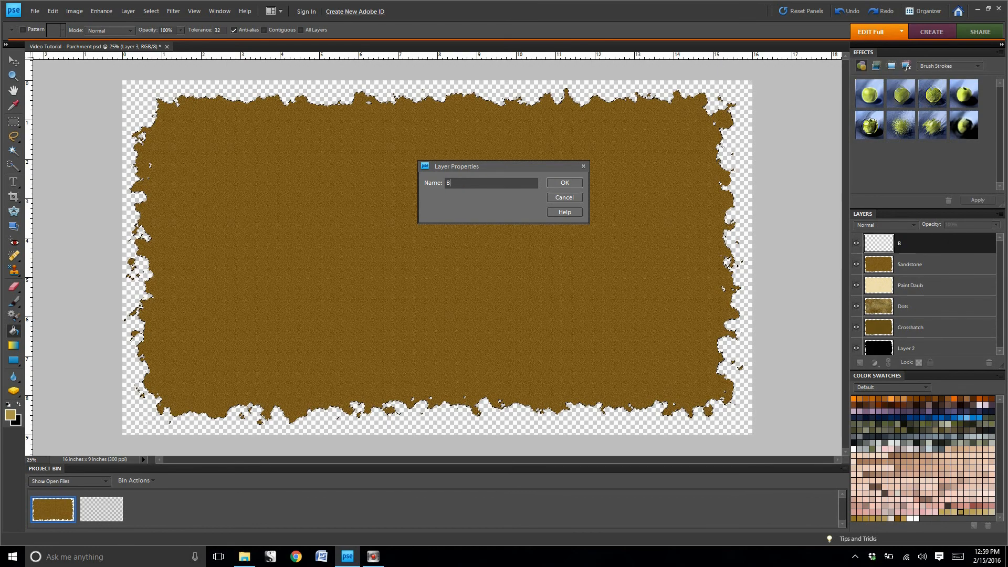
Step: Name the new layer Burlap, then add noise and render clouds onto it
{"action": "left_click", "coordinate": [563, 183]}
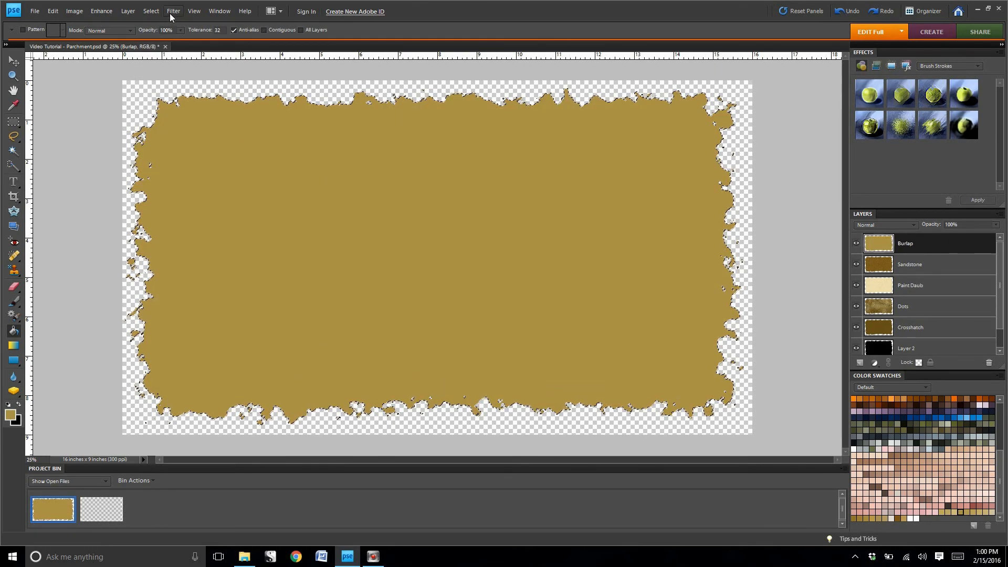
{"action": "left_click", "coordinate": [173, 11]}
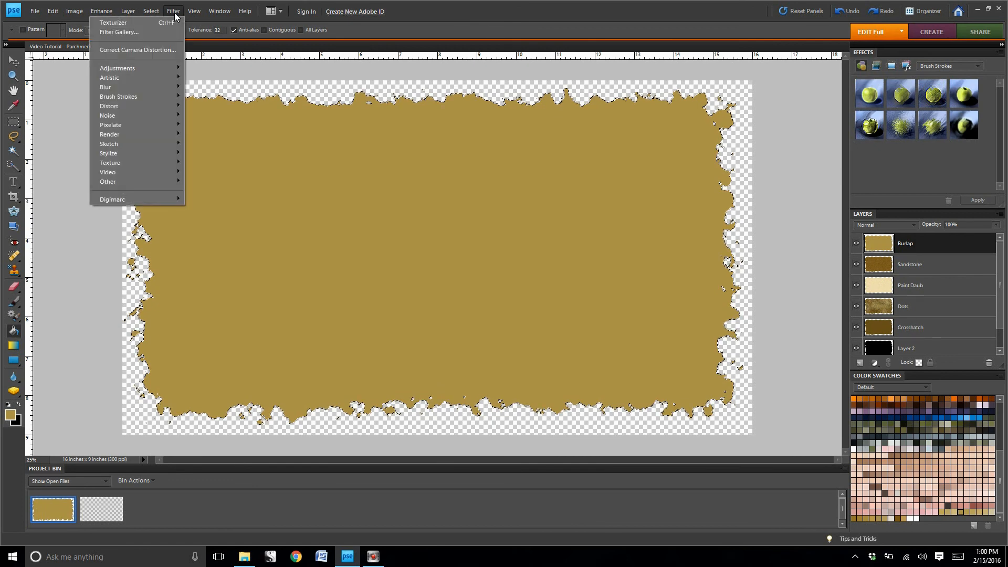
{"action": "mouse_move", "coordinate": [107, 115]}
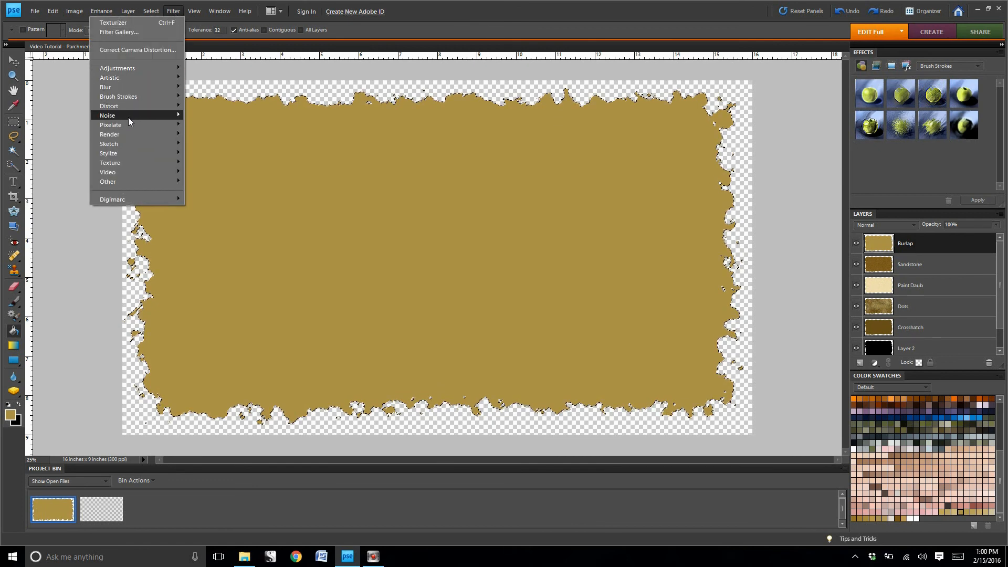
{"action": "left_click", "coordinate": [107, 115]}
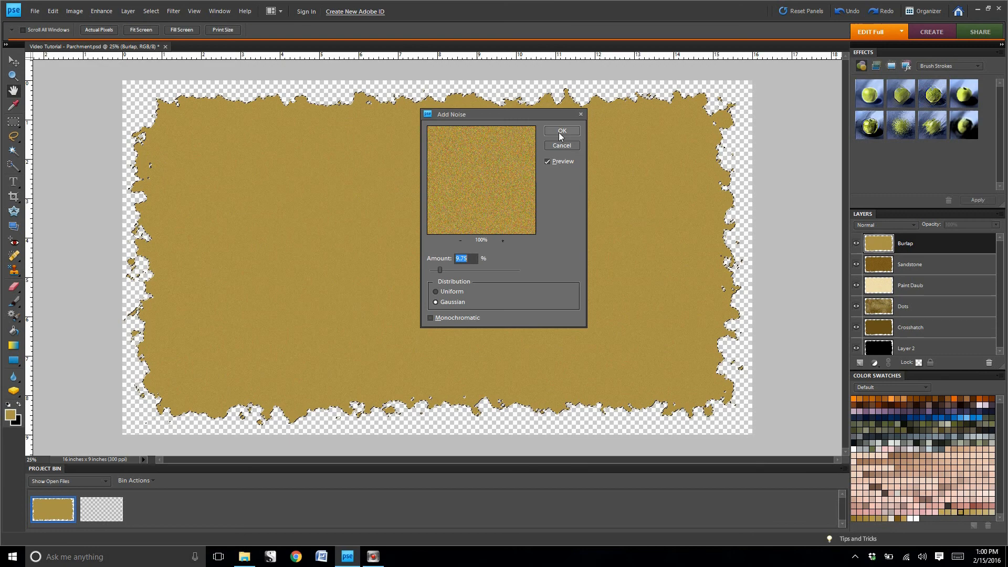
{"action": "left_click", "coordinate": [172, 11]}
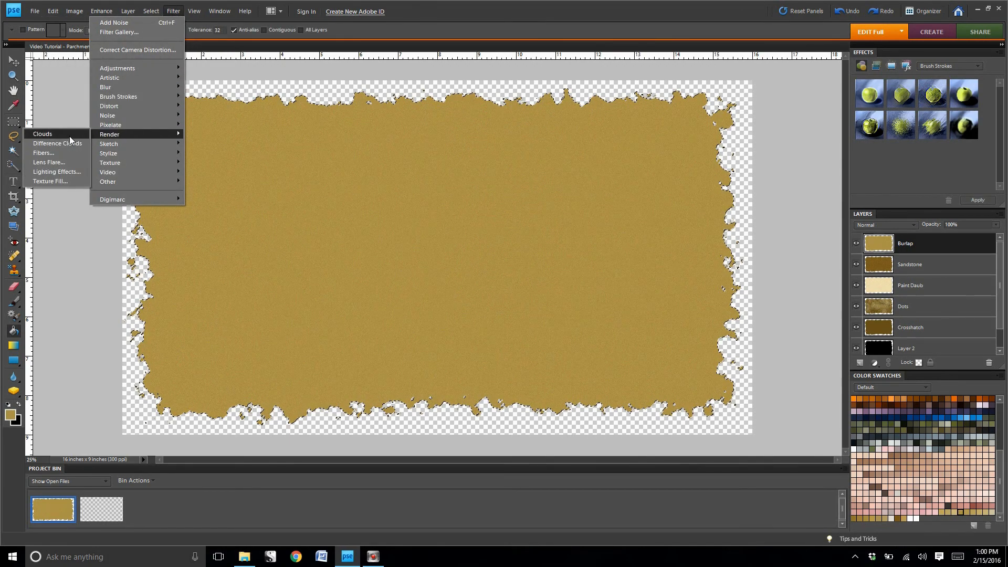
{"action": "left_click", "coordinate": [43, 134]}
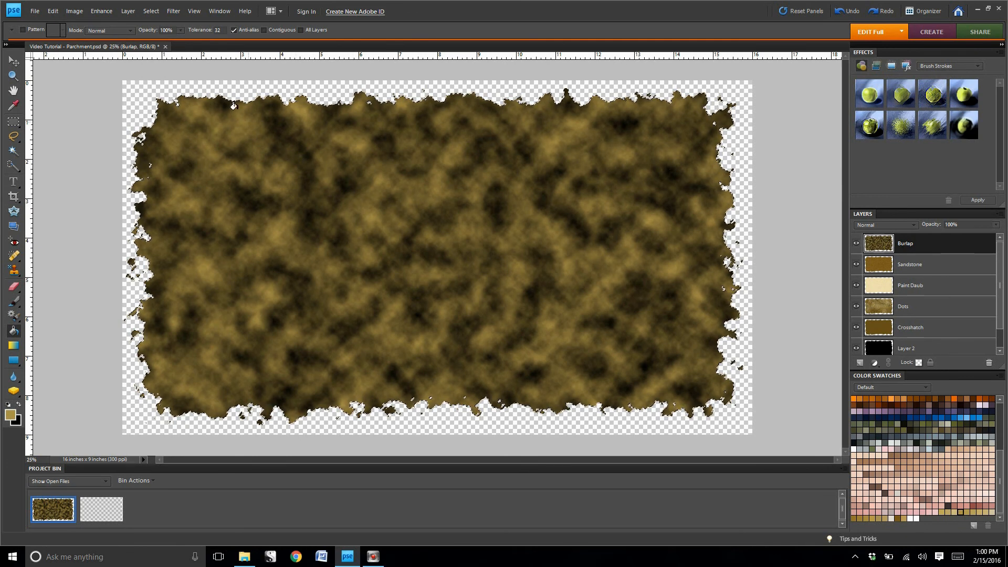
Step: Apply the Texturizer filter with the Burlap texture to the Burlap layer
{"action": "left_click", "coordinate": [173, 11]}
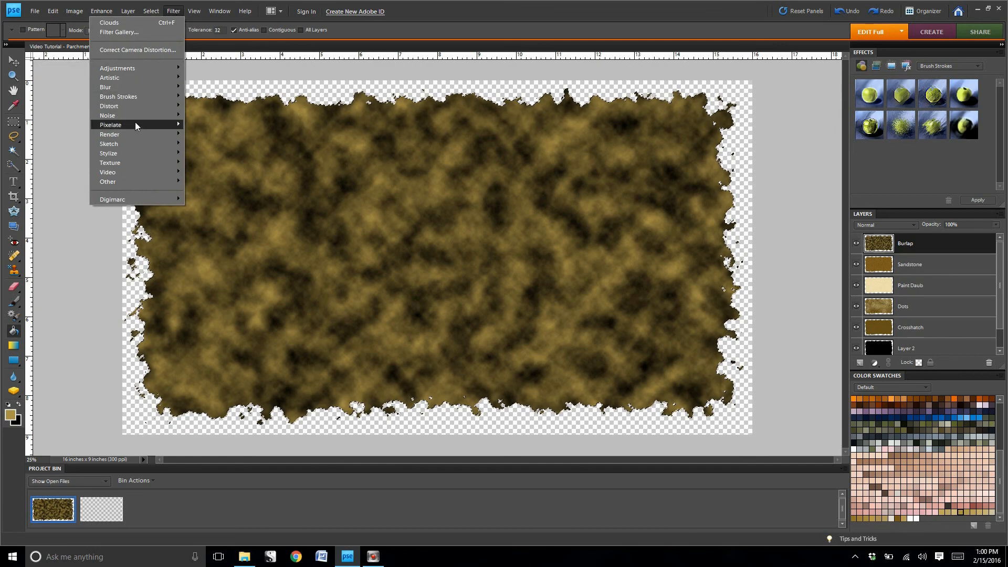
{"action": "mouse_move", "coordinate": [109, 163]}
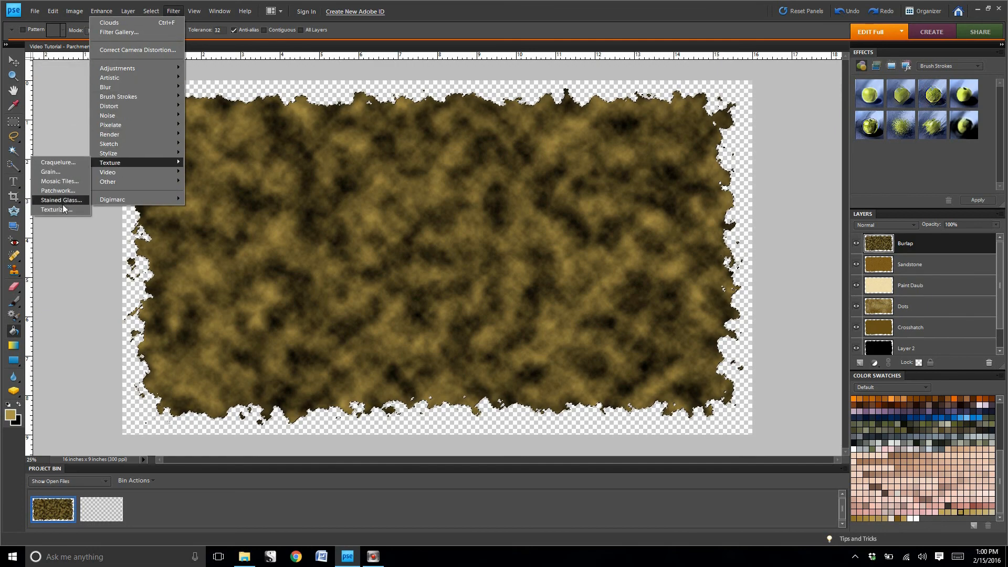
{"action": "left_click", "coordinate": [54, 210]}
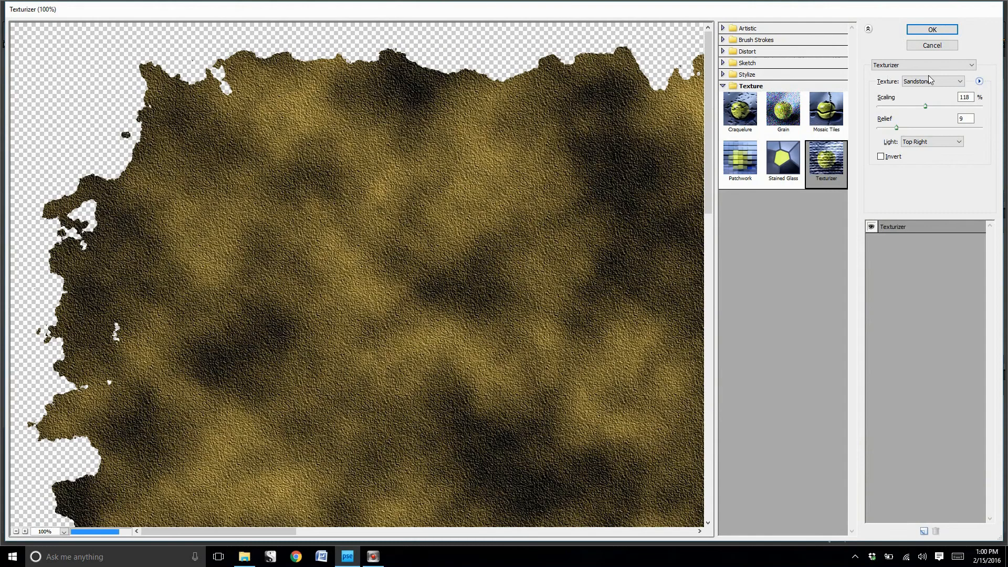
{"action": "left_click", "coordinate": [930, 81]}
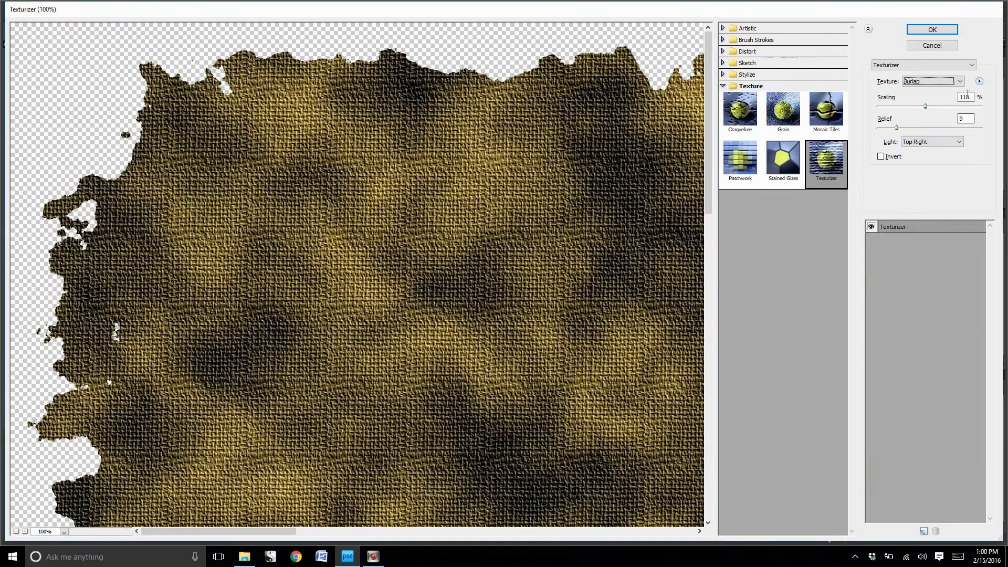
{"action": "left_click", "coordinate": [930, 29]}
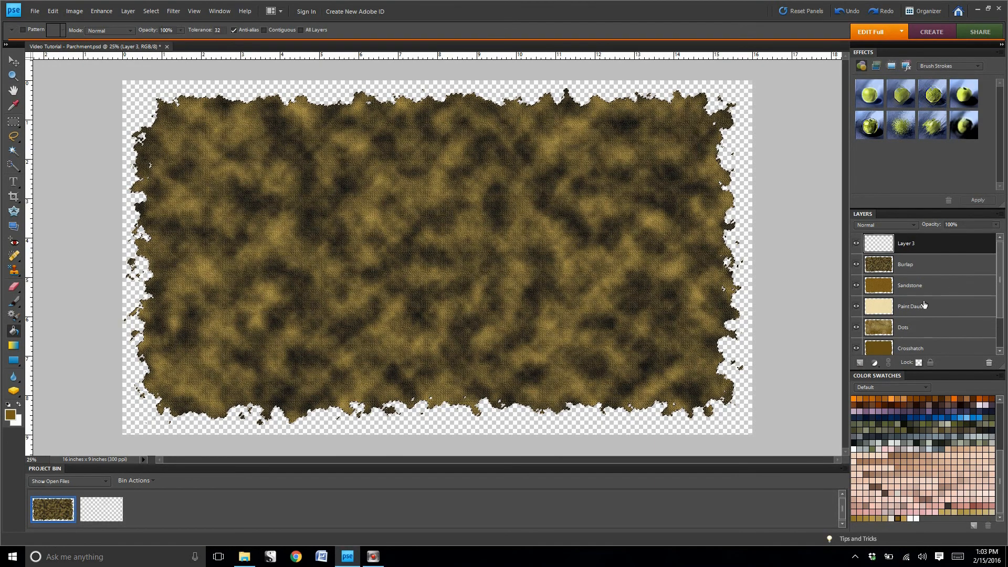
Step: Name the top layer Cowspots, render clouds, and set the foreground to brown 795b18
{"action": "type", "text": "Cowsp"}
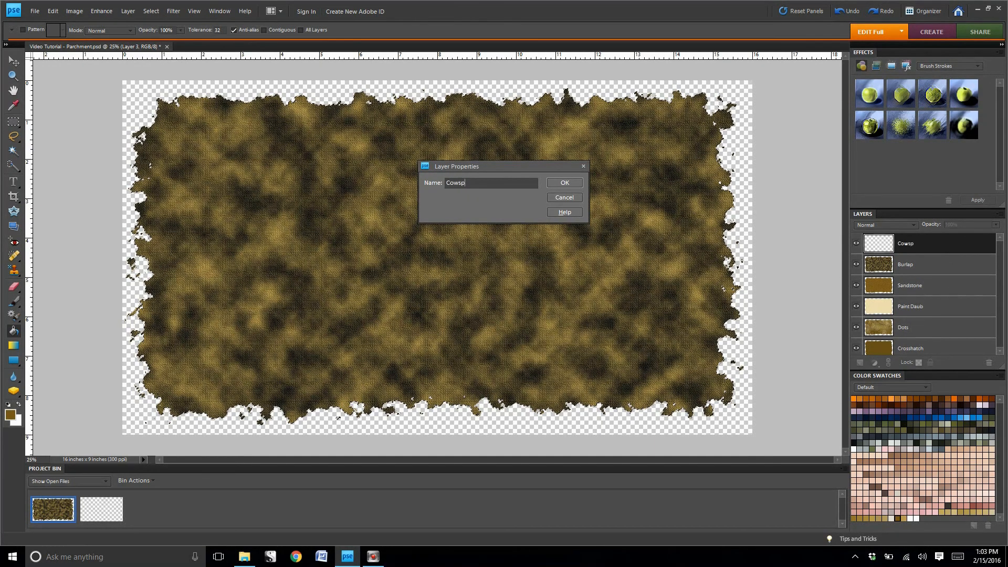
{"action": "left_click", "coordinate": [562, 182]}
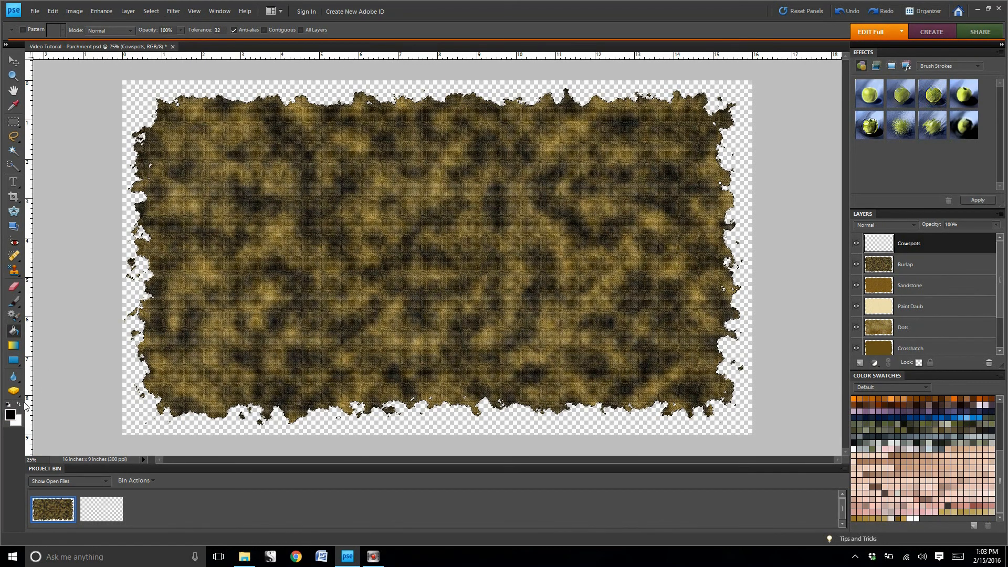
{"action": "left_click", "coordinate": [172, 11]}
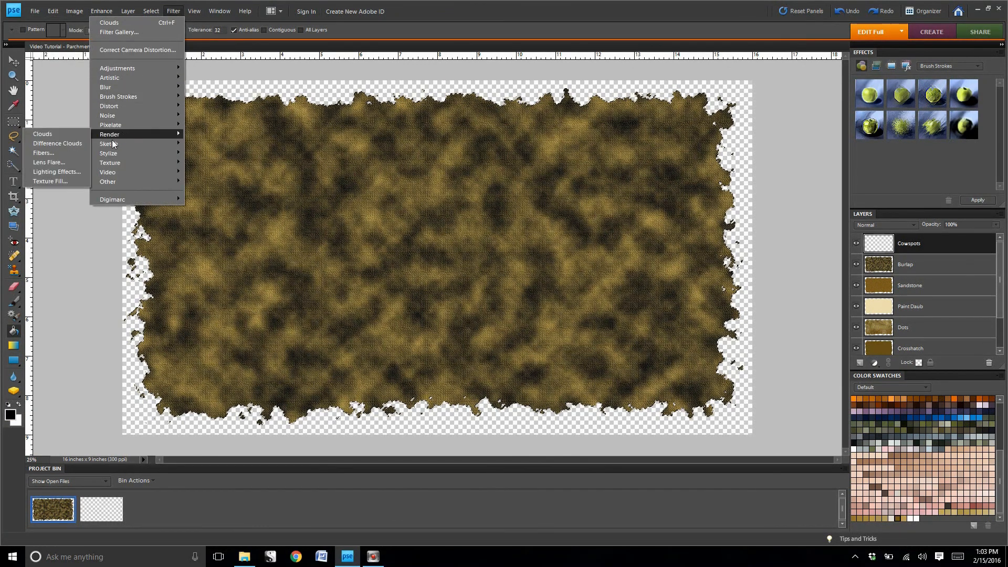
{"action": "left_click", "coordinate": [42, 134]}
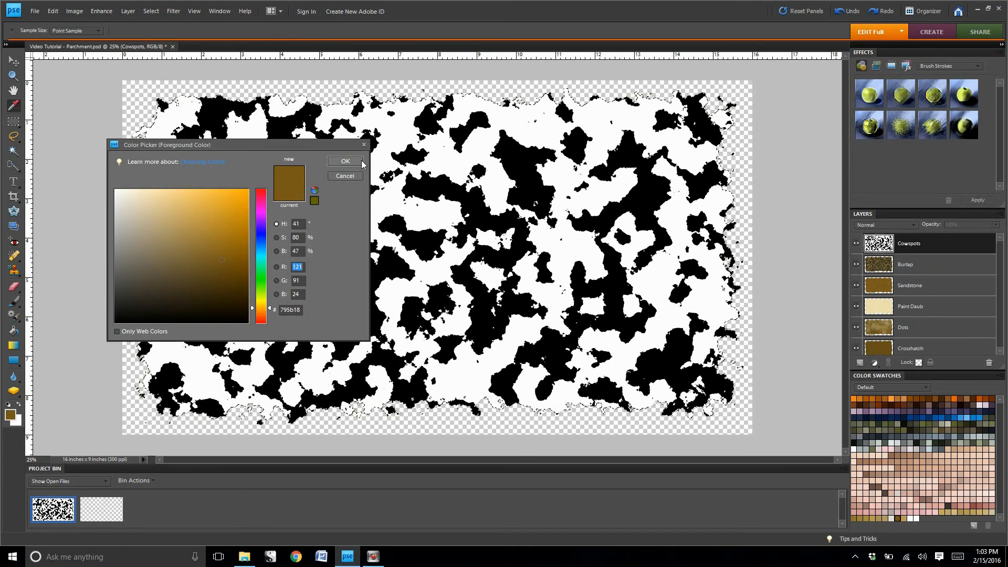
{"action": "left_click", "coordinate": [344, 160]}
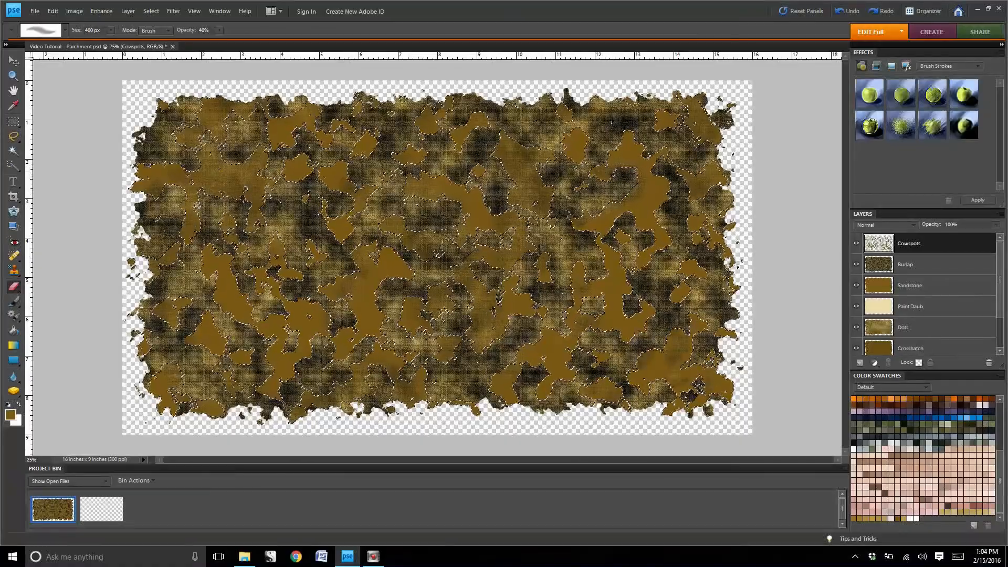
Step: Set a 1500 px brush and paint brown over Cowspots at 40% opacity
{"action": "type", "text": "1500"}
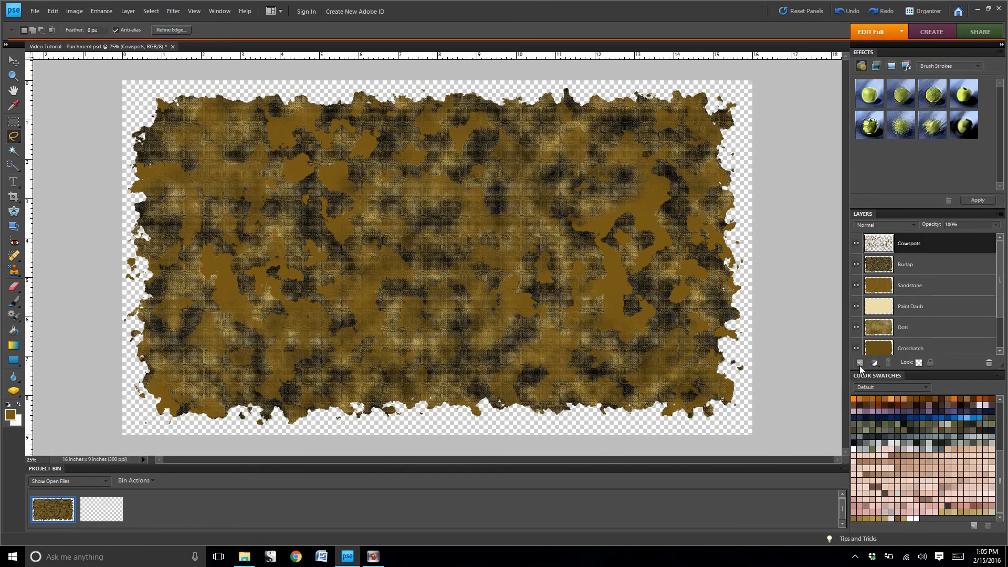
Step: Add a Water Spots layer, render grey clouds, and brush large dark blotches with a 900 px brush
{"action": "left_click", "coordinate": [860, 363]}
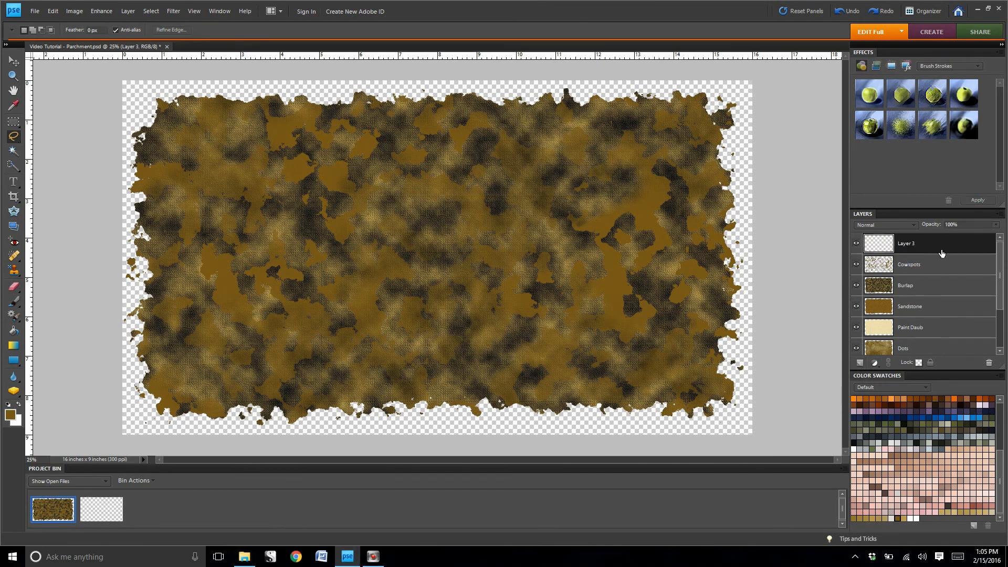
{"action": "type", "text": "Water S[p"}
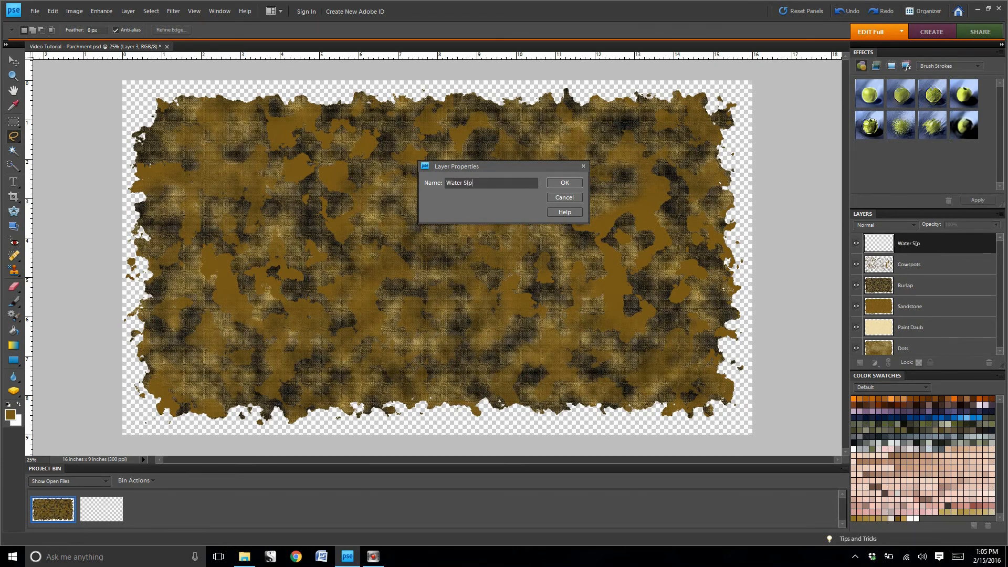
{"action": "left_click", "coordinate": [563, 183]}
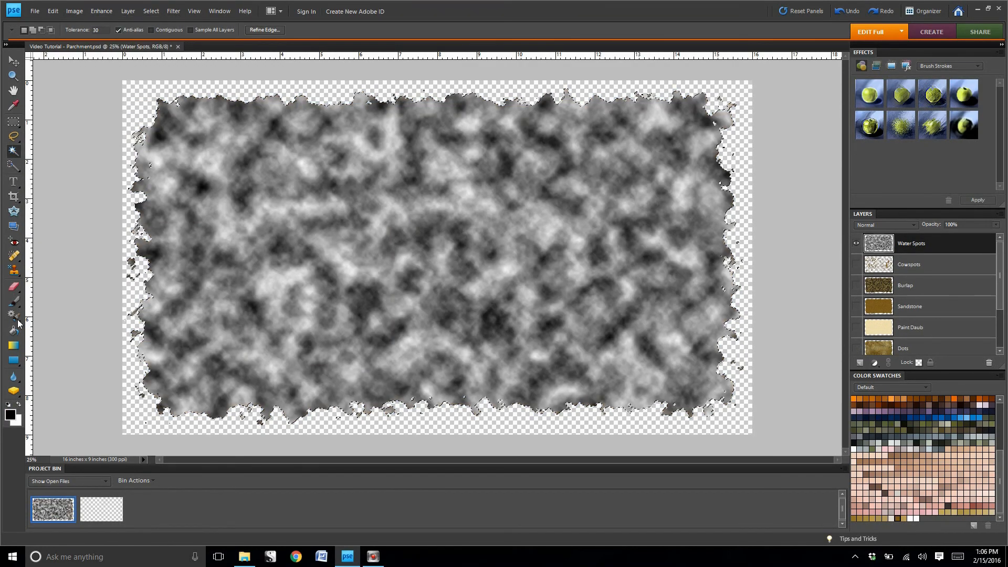
{"action": "left_click", "coordinate": [238, 183]}
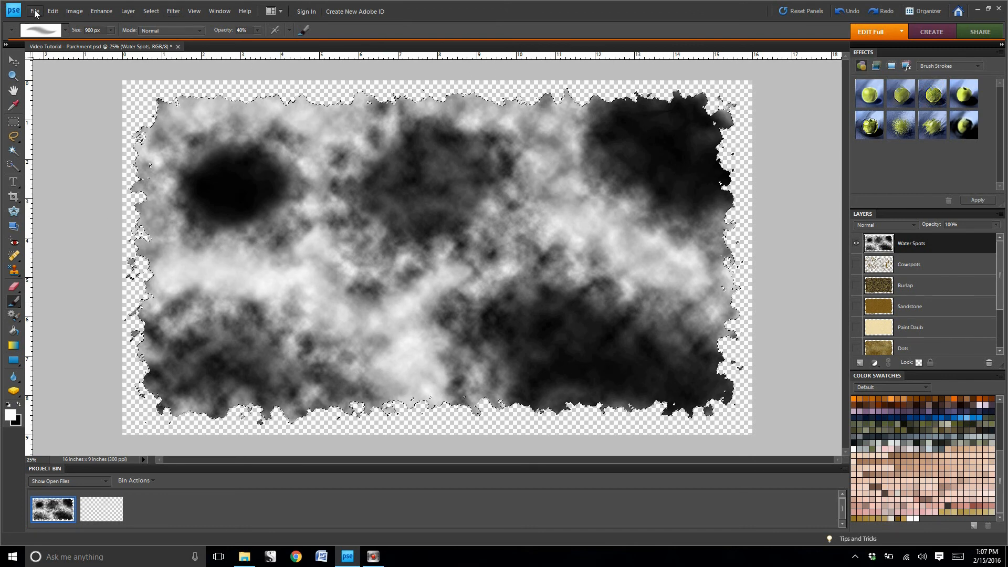
{"action": "left_click", "coordinate": [52, 11]}
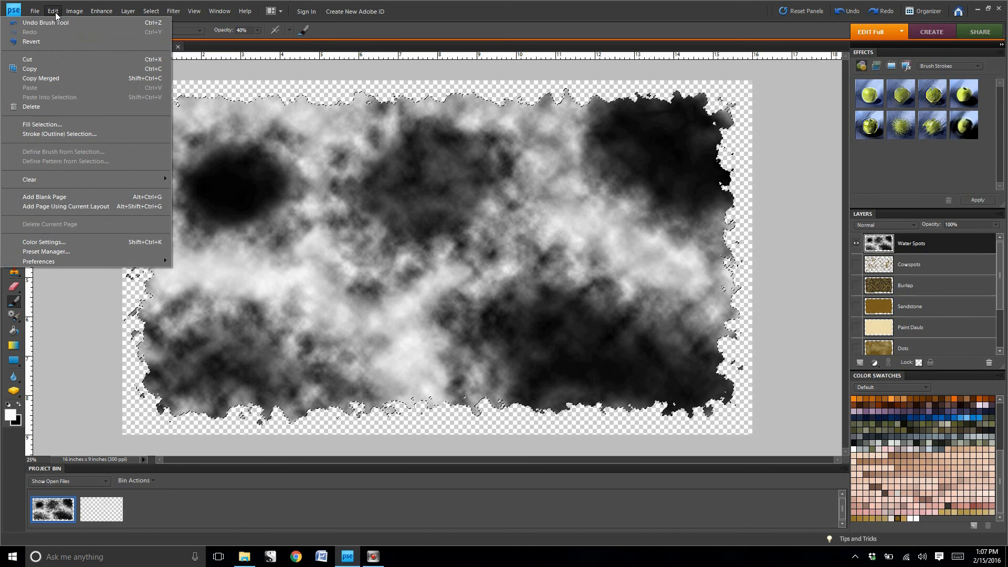
{"action": "left_click", "coordinate": [43, 124]}
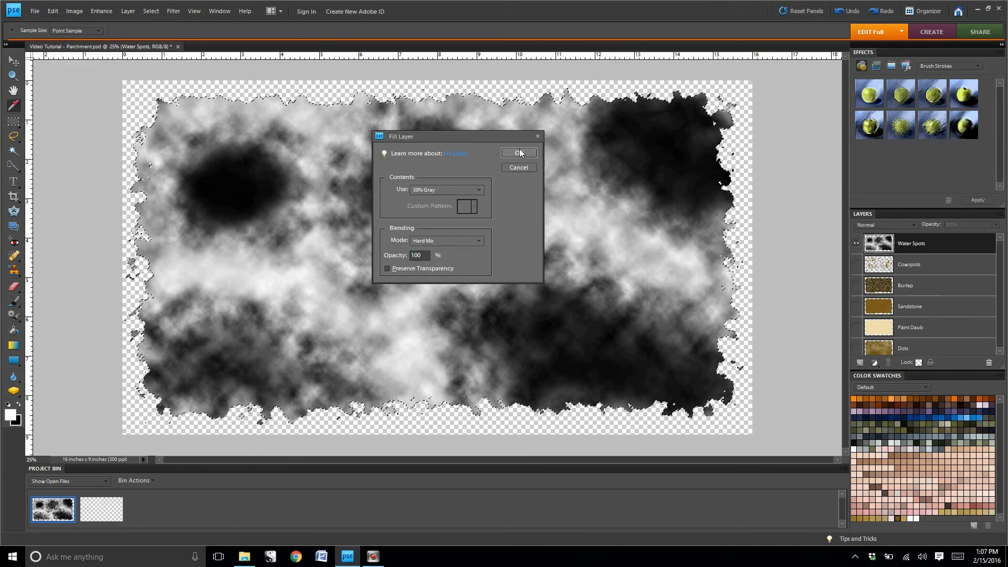
Step: Fill Water Spots with 50% Gray in Hard Mix mode and choose brown for the edges
{"action": "left_click", "coordinate": [518, 153]}
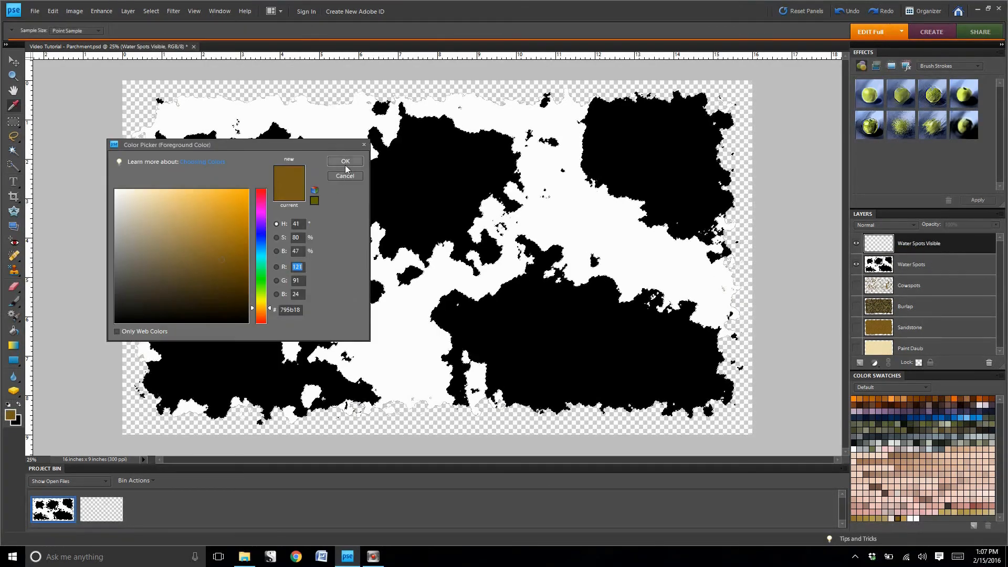
{"action": "left_click", "coordinate": [344, 161]}
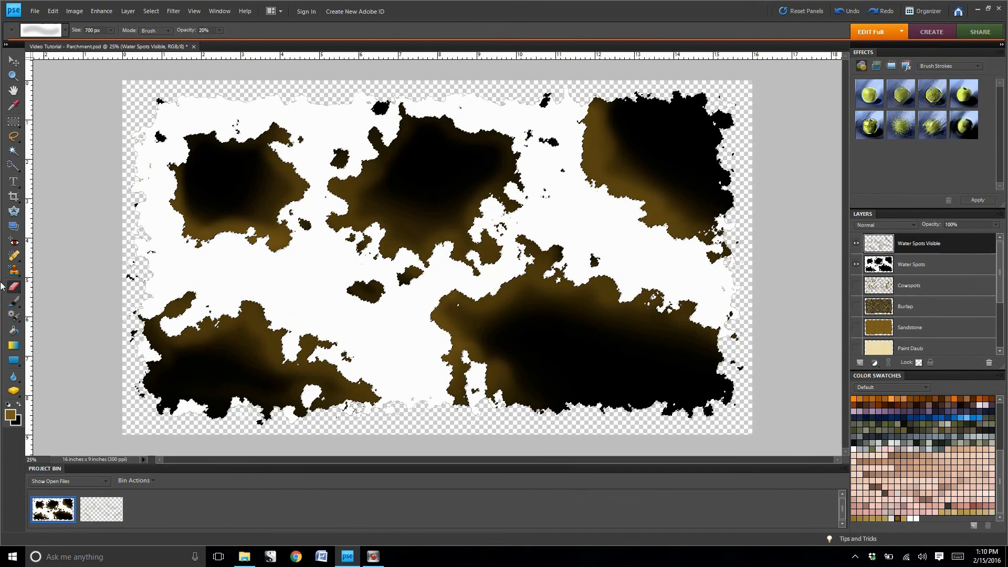
Step: Lower Water Spots Visible to about 59%, show Burlap, and fade Sandstone to 26%
{"action": "left_click", "coordinate": [11, 61]}
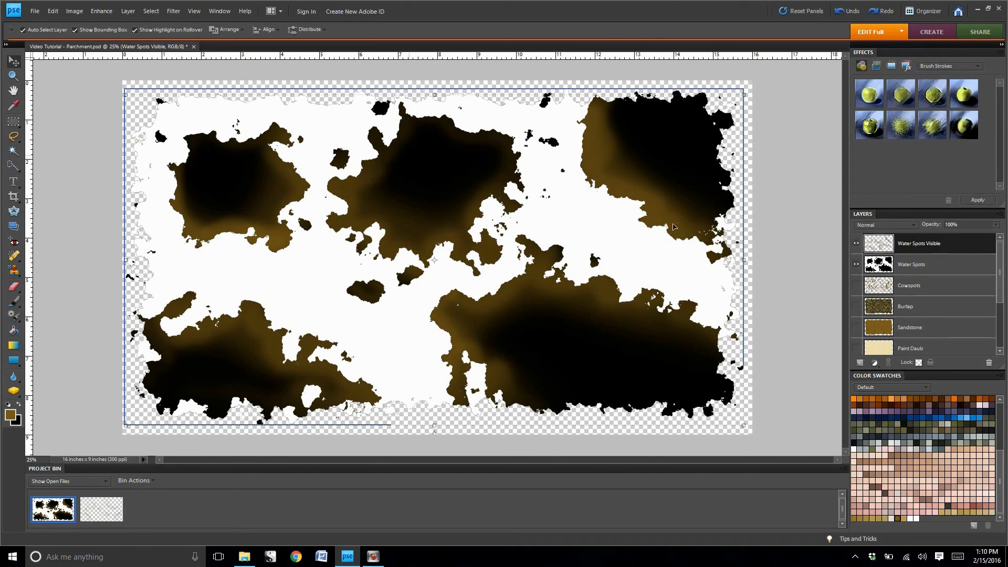
{"action": "left_click_drag", "start_coordinate": [996, 234], "coordinate": [970, 234]}
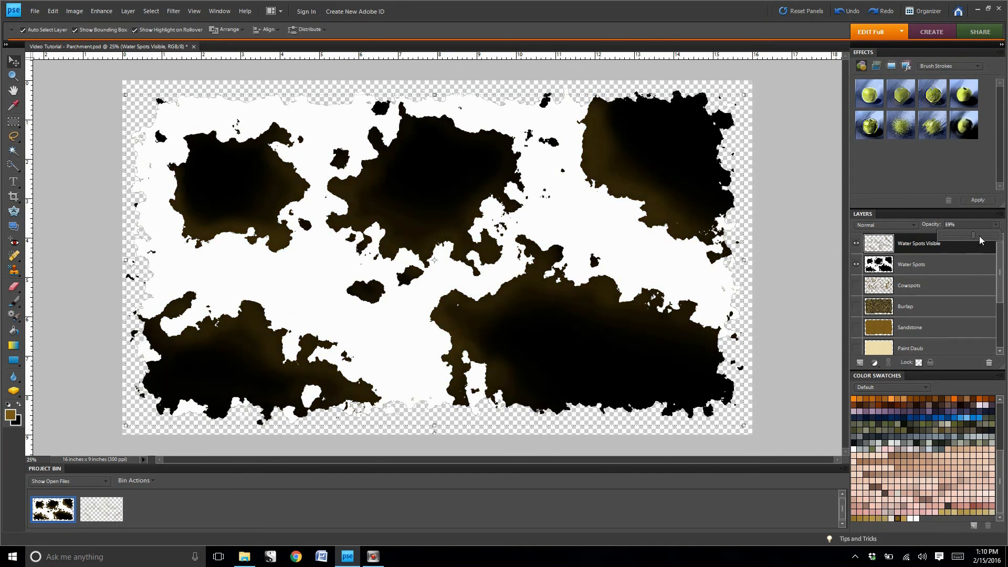
{"action": "left_click_drag", "start_coordinate": [975, 234], "coordinate": [971, 234]}
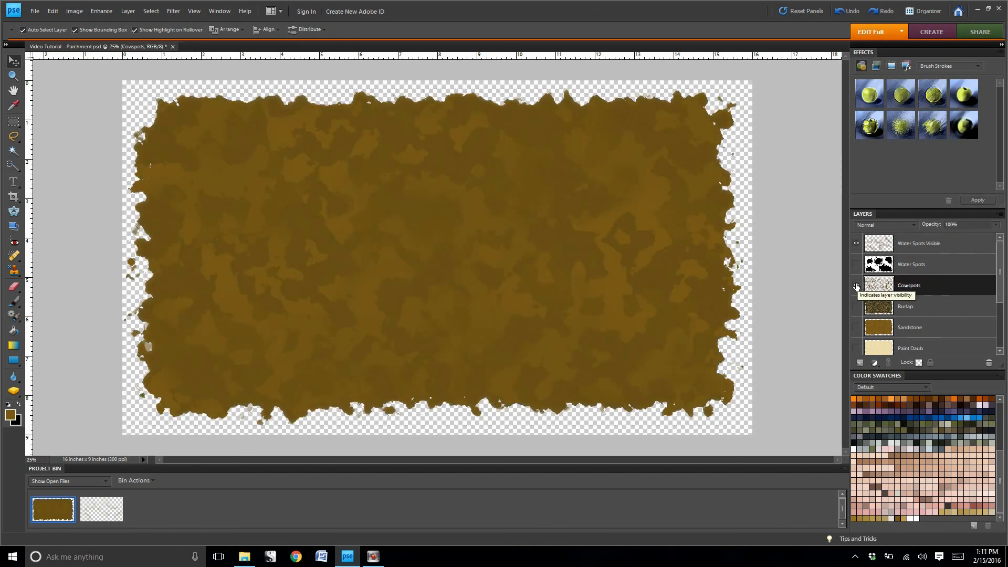
{"action": "left_click", "coordinate": [967, 224]}
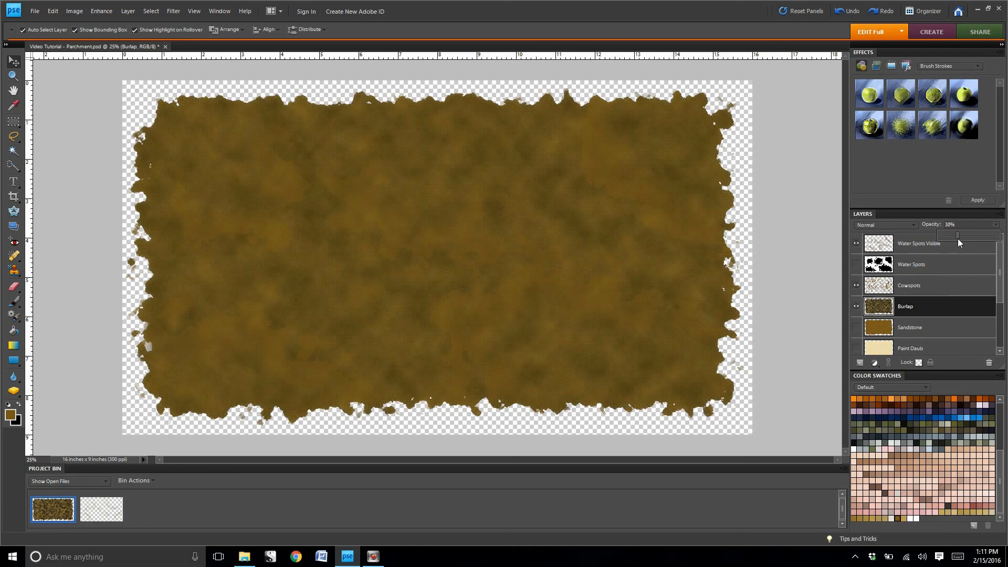
{"action": "left_click", "coordinate": [910, 327]}
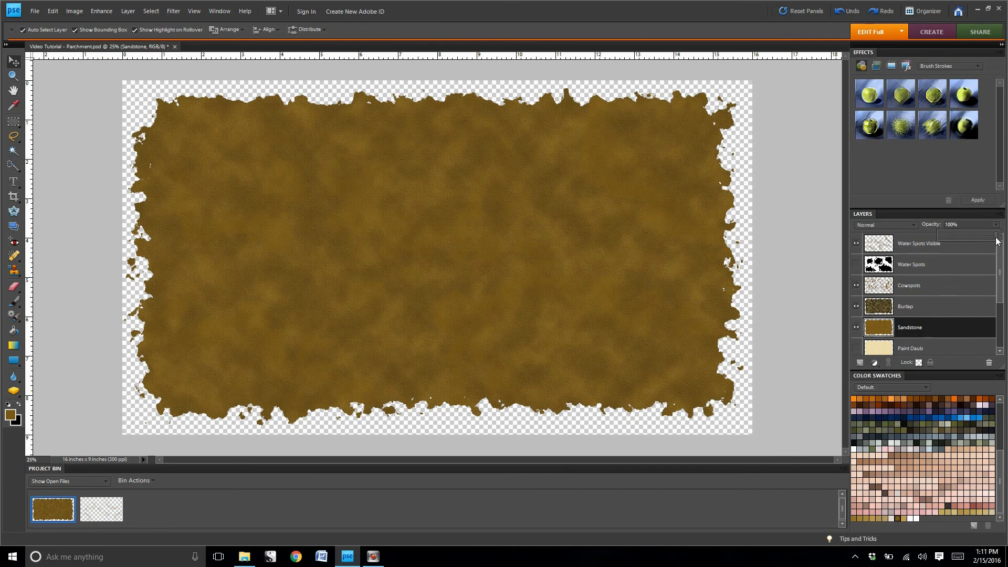
{"action": "left_click_drag", "start_coordinate": [999, 233], "coordinate": [954, 233]}
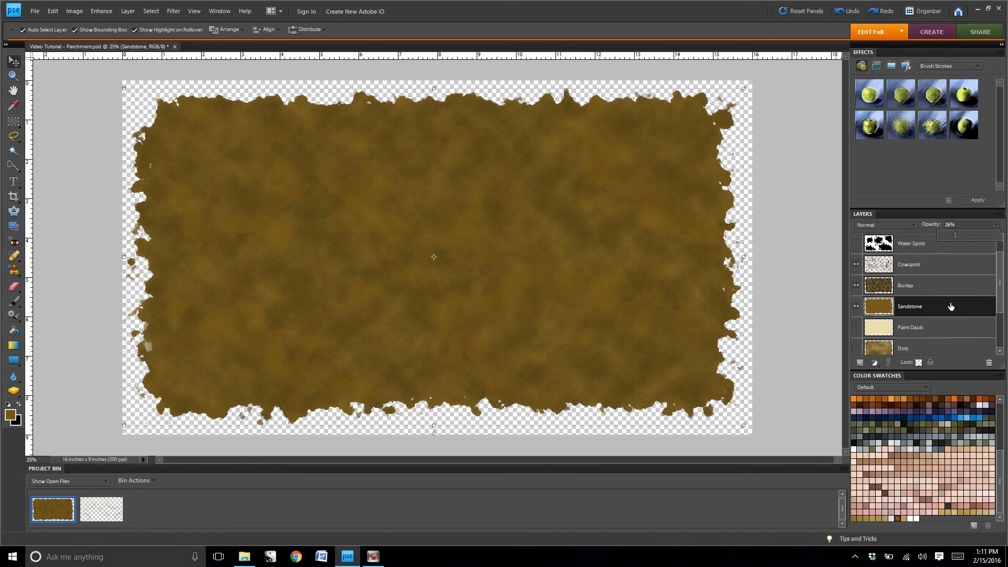
Step: Fade Paint Daub to 27%, Dots to 44% and Crosshatch to 49%, then select Layer 2
{"action": "left_click", "coordinate": [910, 327]}
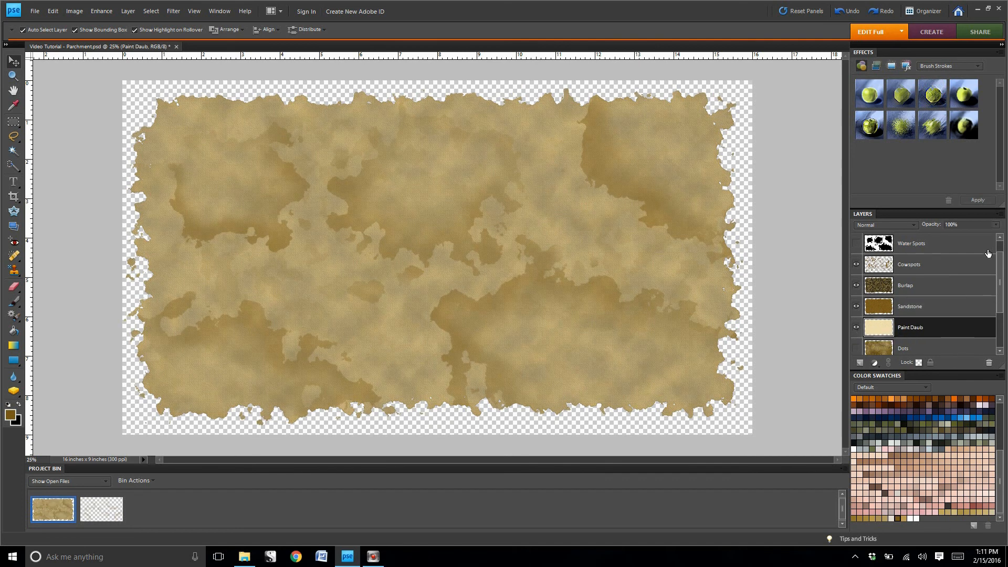
{"action": "left_click_drag", "start_coordinate": [977, 234], "coordinate": [950, 234]}
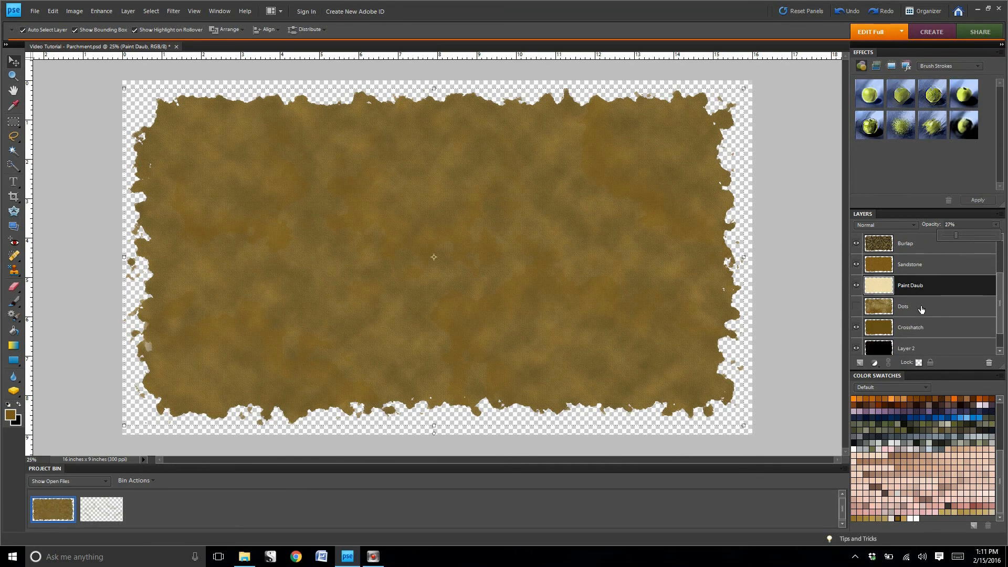
{"action": "left_click", "coordinate": [913, 305]}
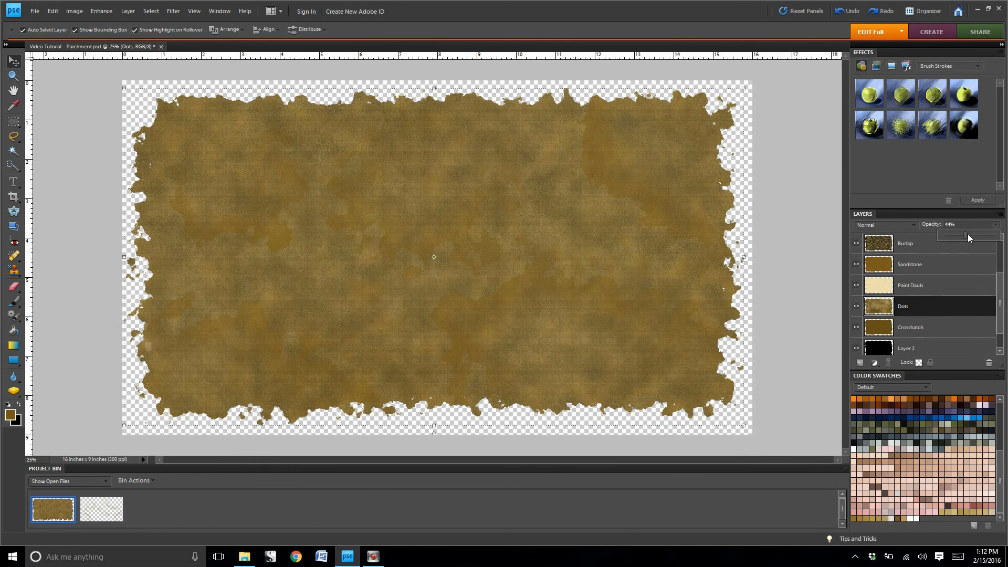
{"action": "left_click", "coordinate": [910, 327]}
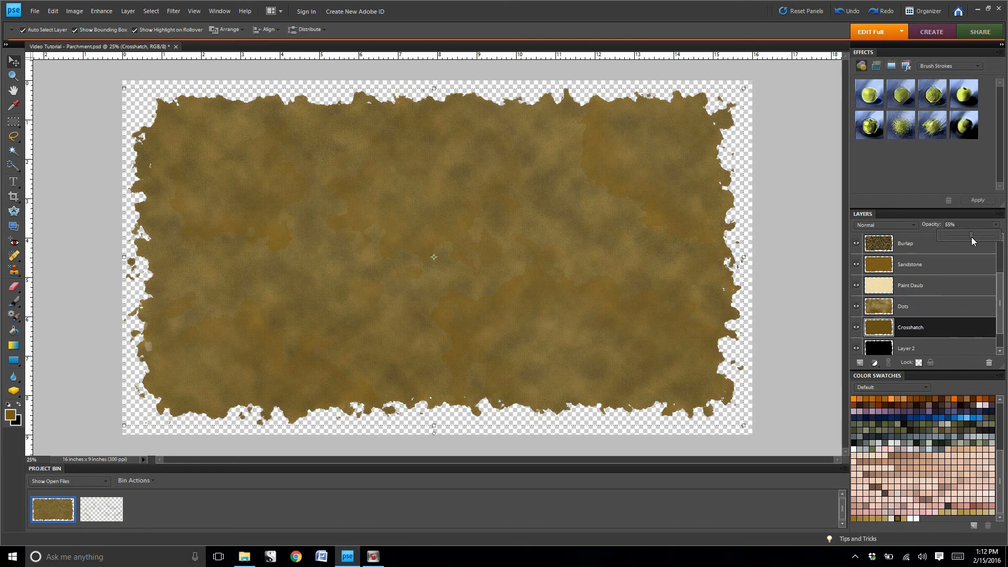
{"action": "left_click_drag", "start_coordinate": [973, 240], "coordinate": [959, 241]}
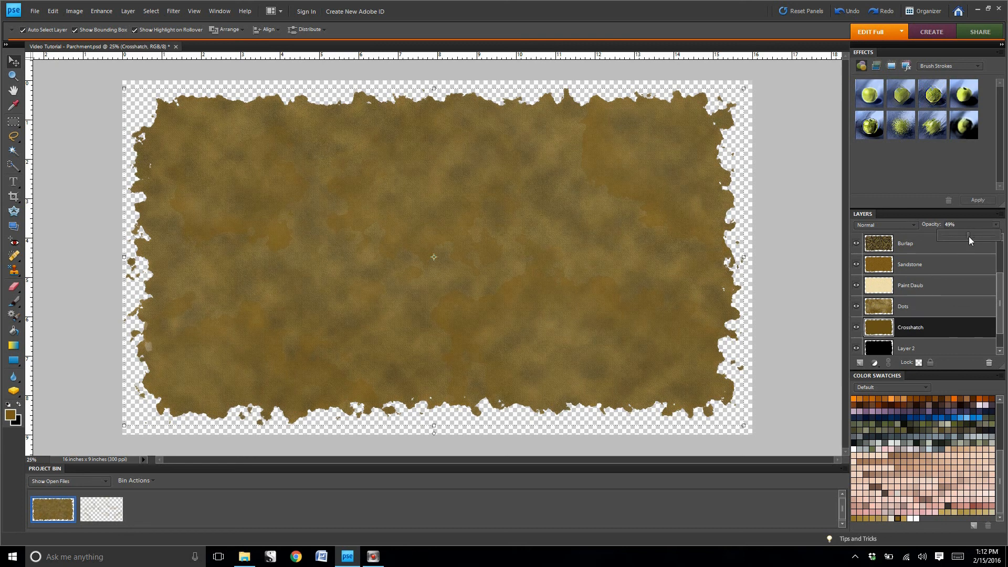
{"action": "left_click", "coordinate": [907, 347]}
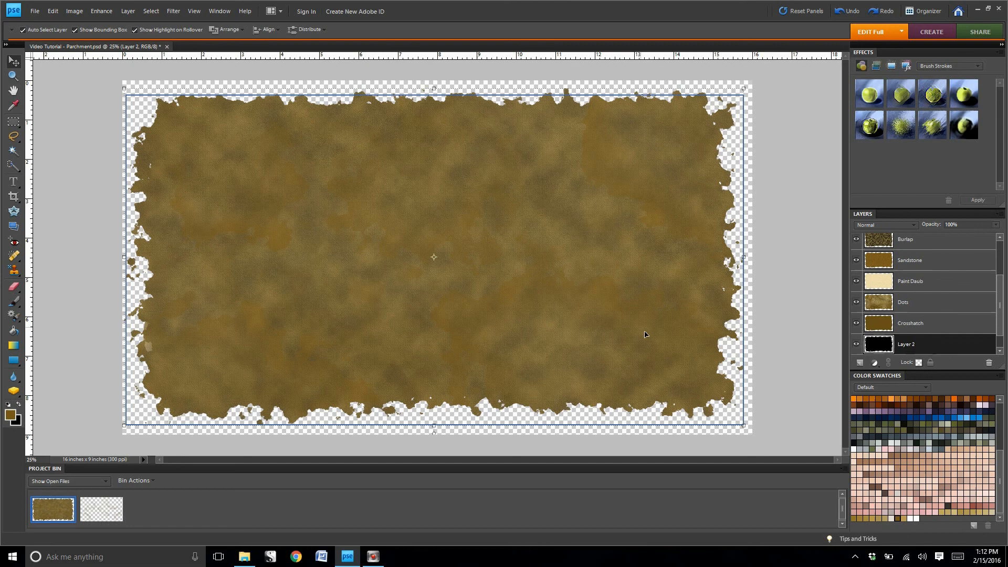